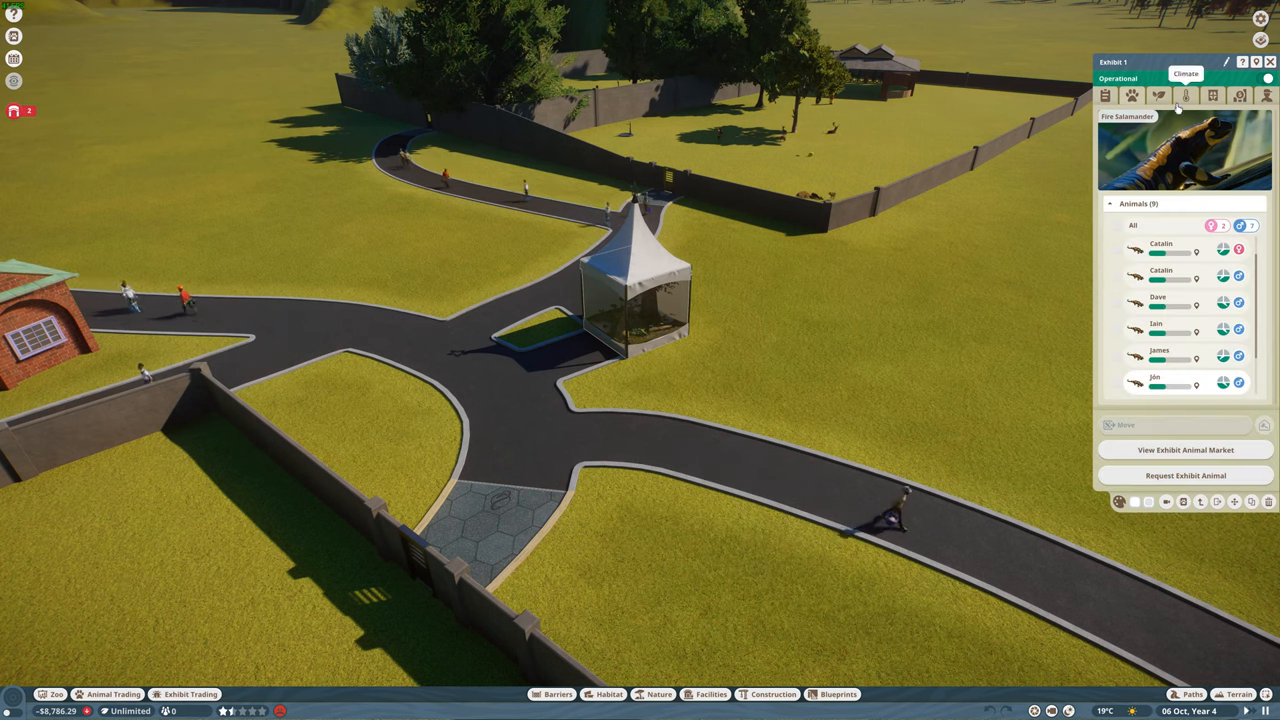
- Bring up the Fire Salamander's Zoopedia entry and its natural habitat range across Europe
click(1158, 244)
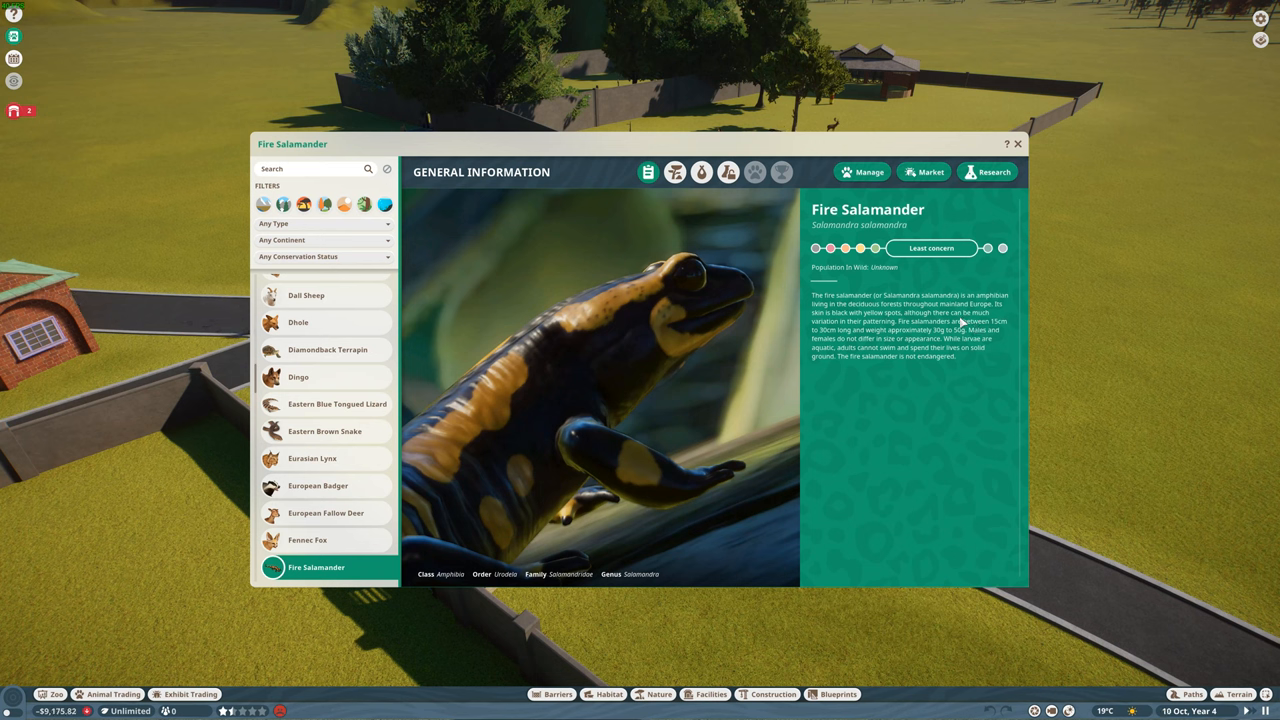
mouse_move(674, 172)
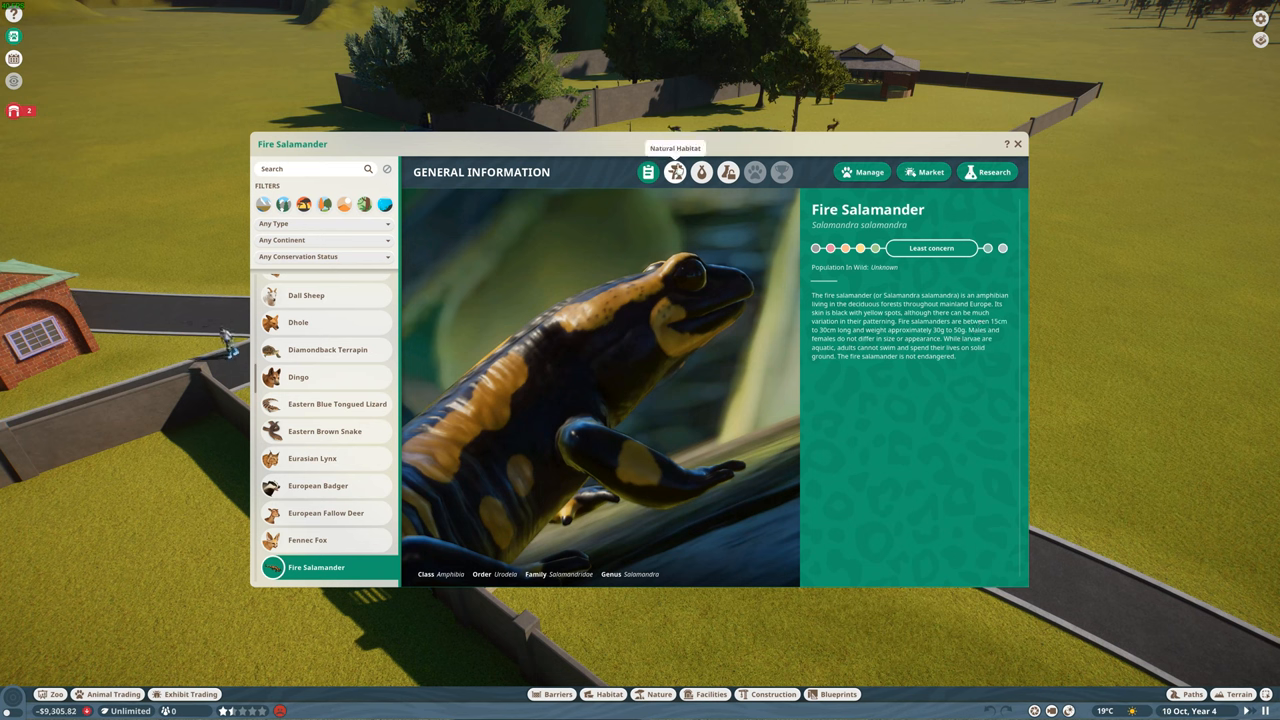
click(680, 172)
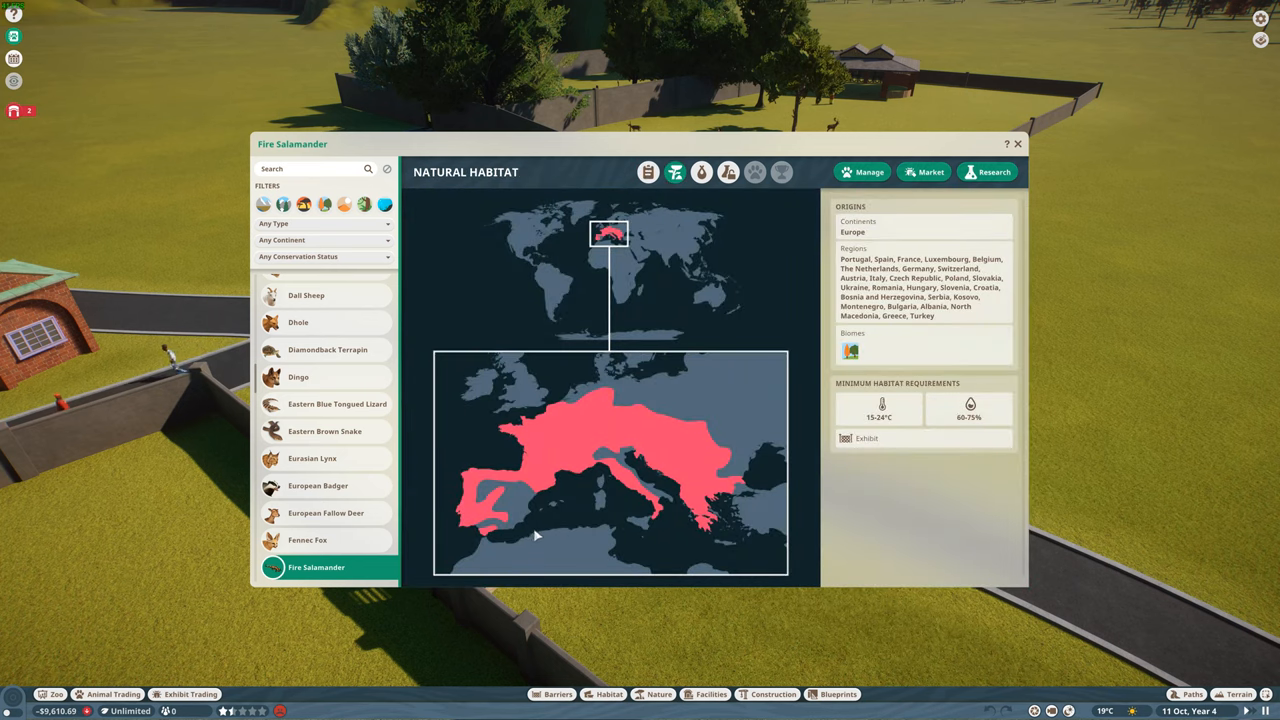
mouse_move(544, 440)
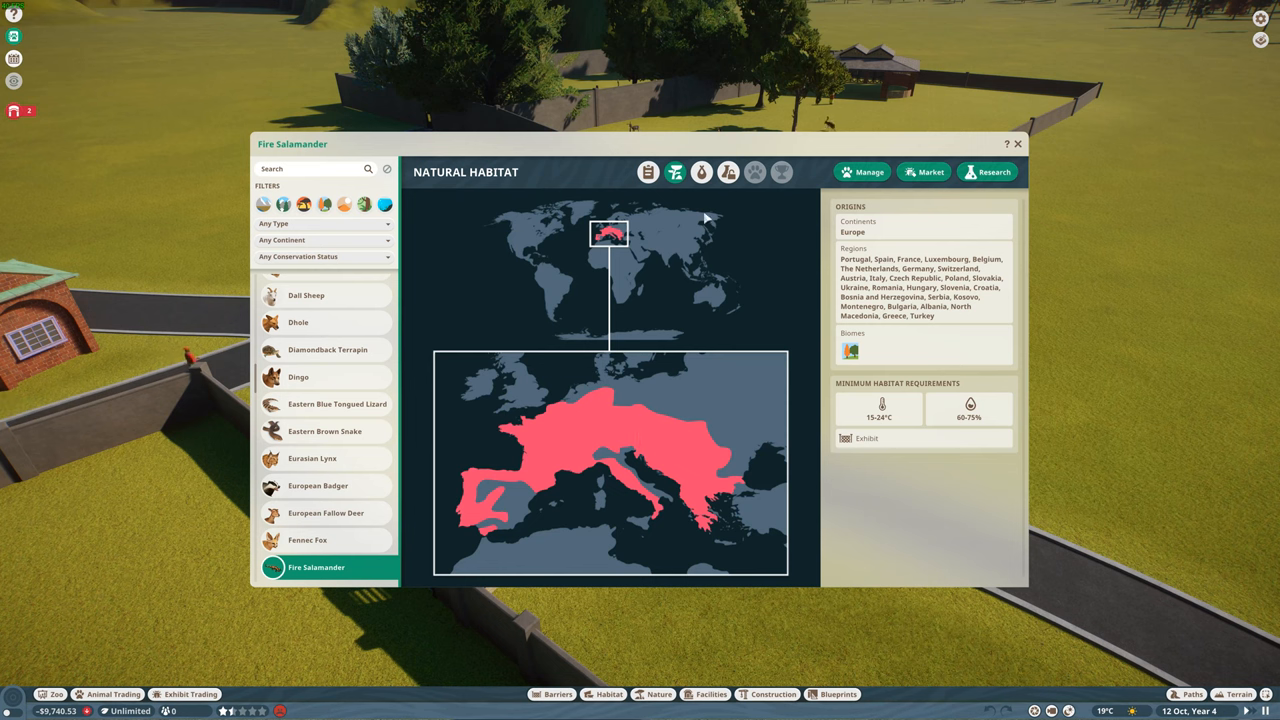
- Show the Fire Salamander's social needs, reproduction, averages and lifecycle data
click(708, 172)
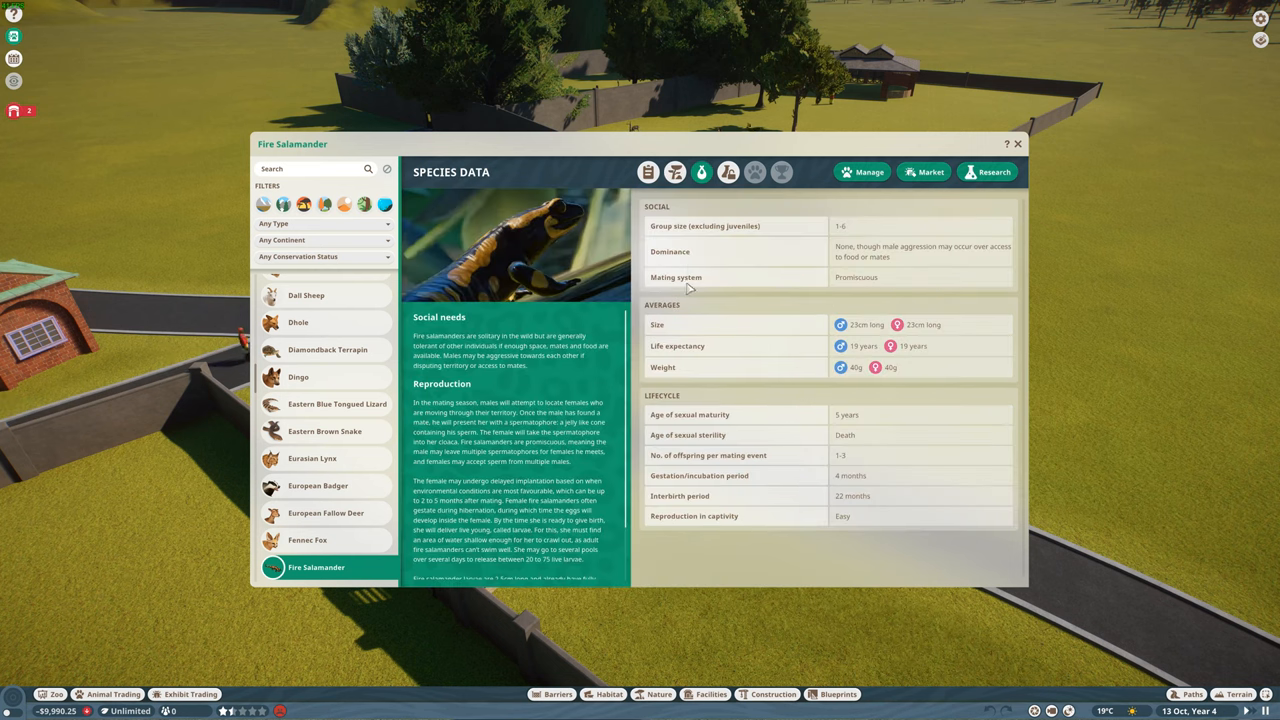
mouse_move(856, 248)
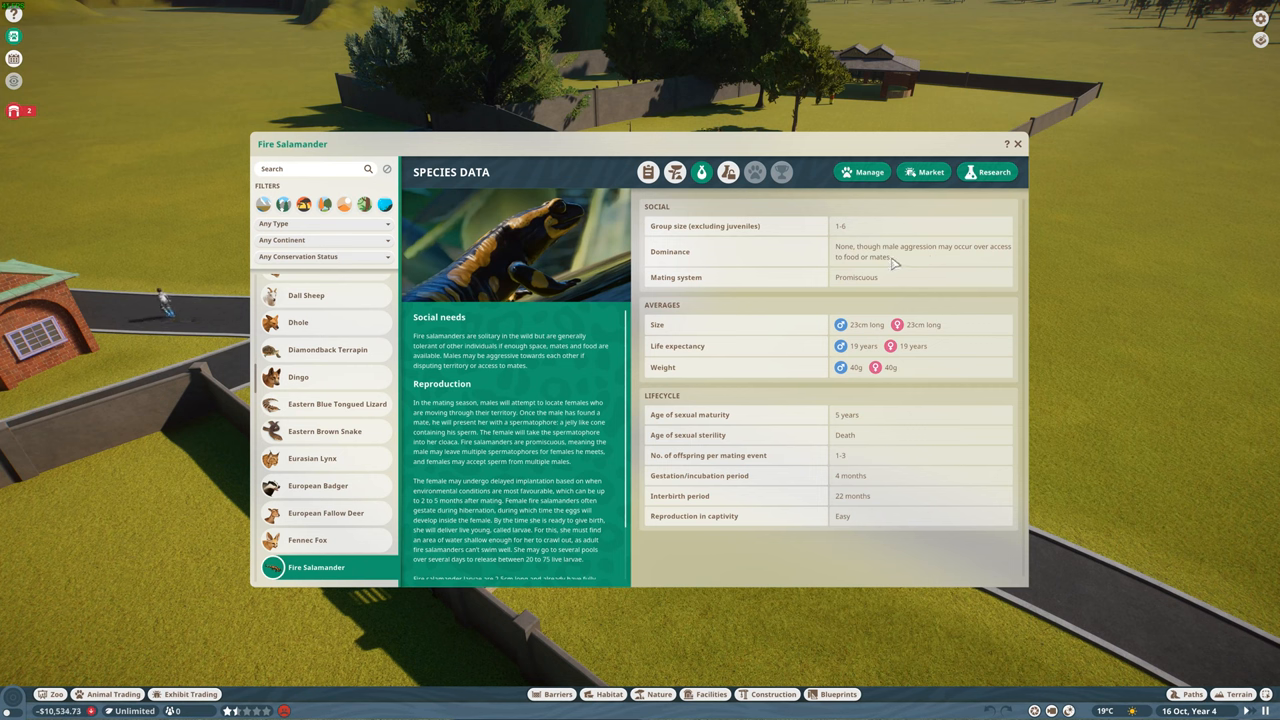
mouse_move(852, 280)
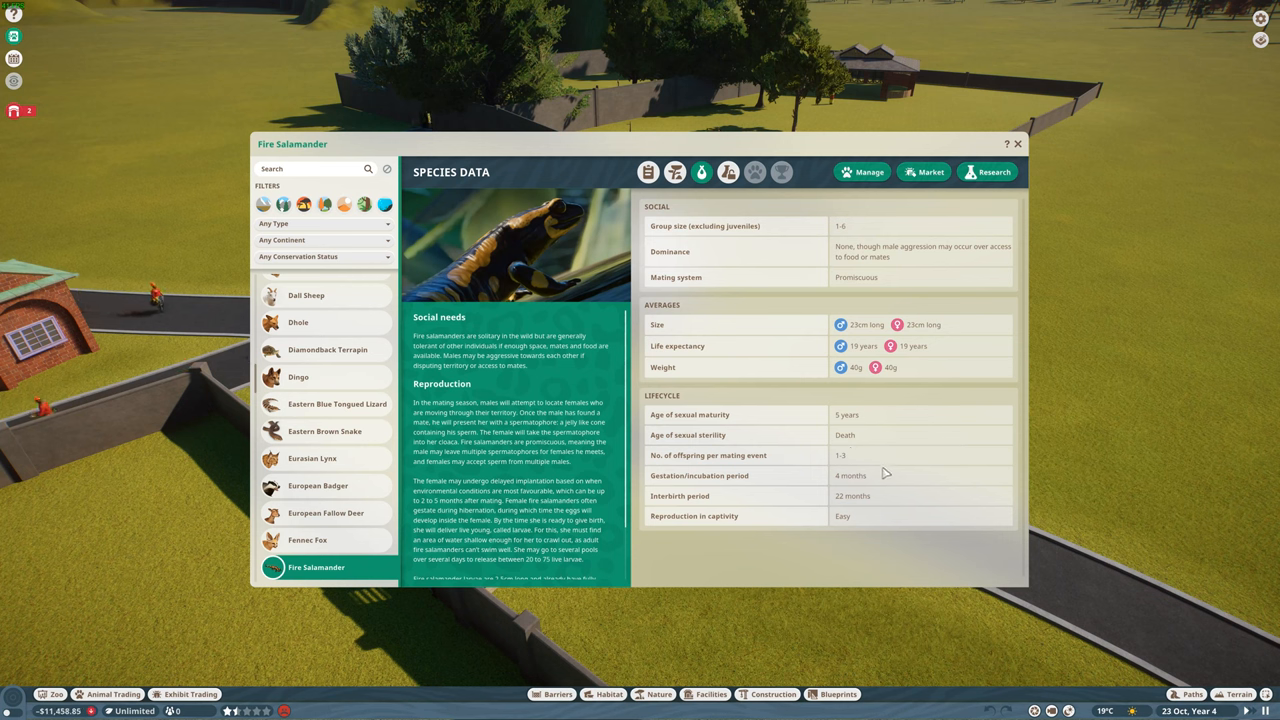
mouse_move(892, 482)
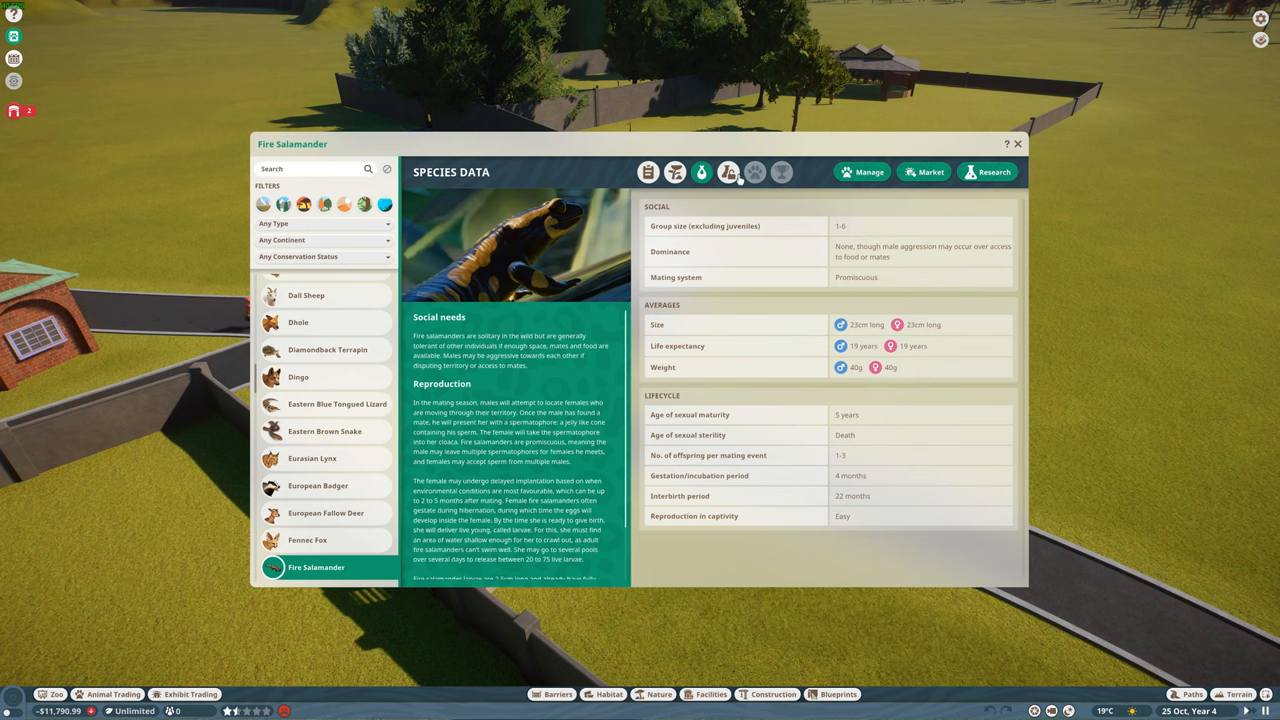
- Show the Fire Salamander's research status with diet, exhibit enrichments and fun facts
click(696, 172)
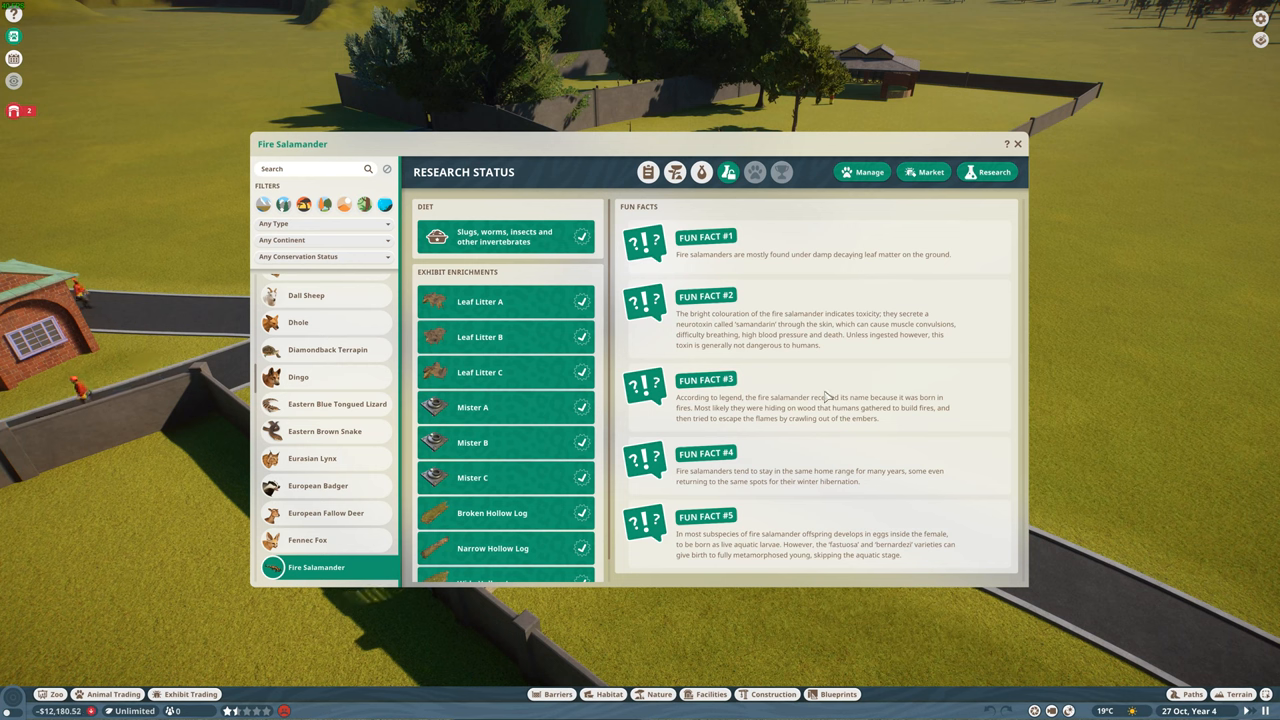
mouse_move(856, 348)
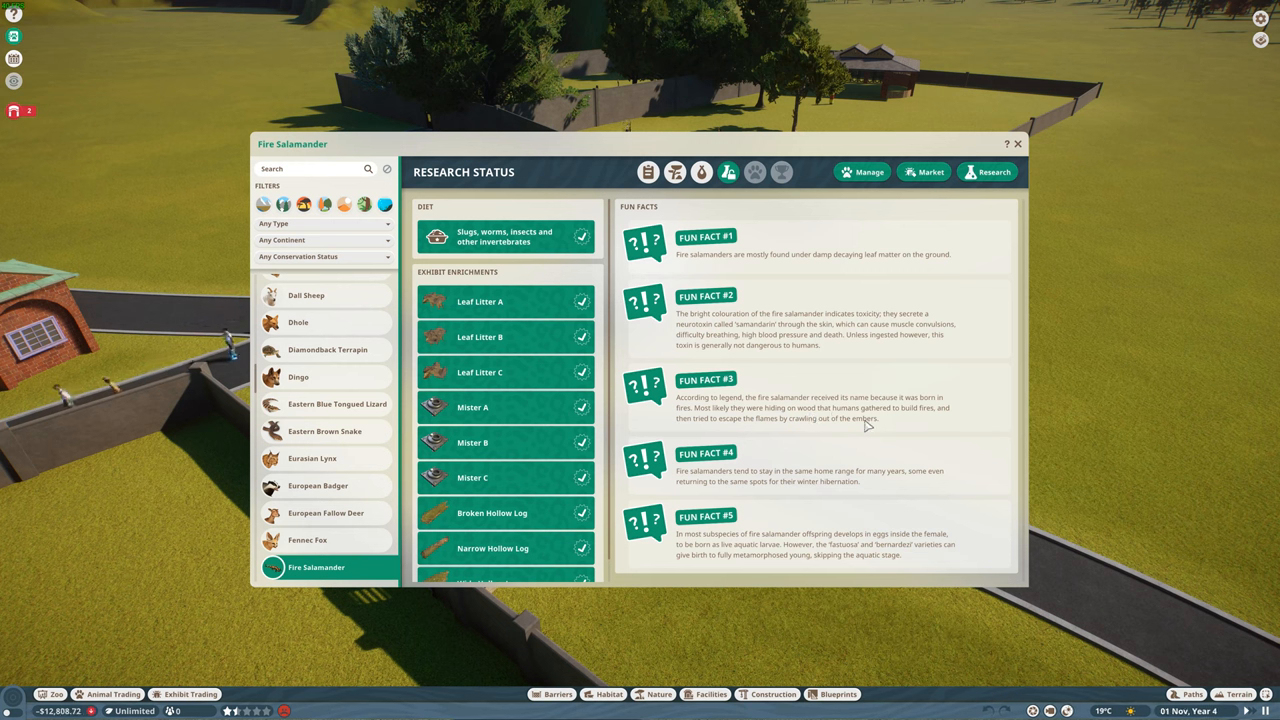
mouse_move(714, 482)
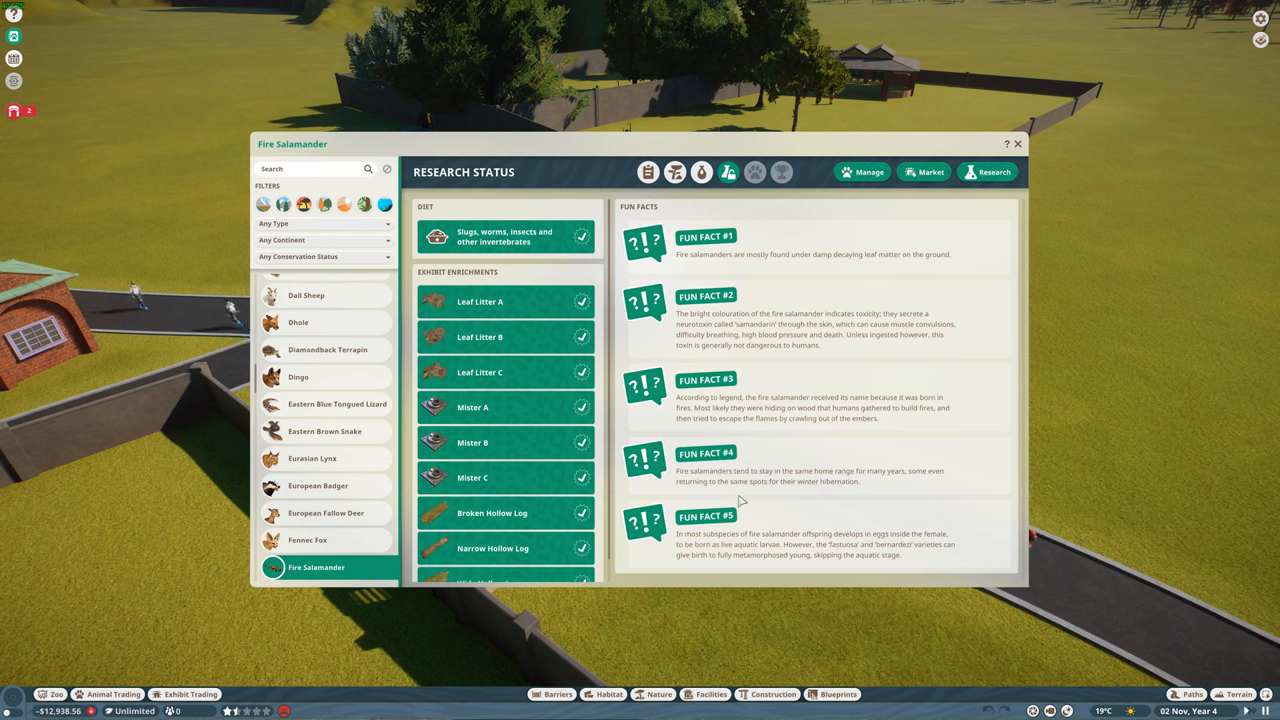
mouse_move(980, 532)
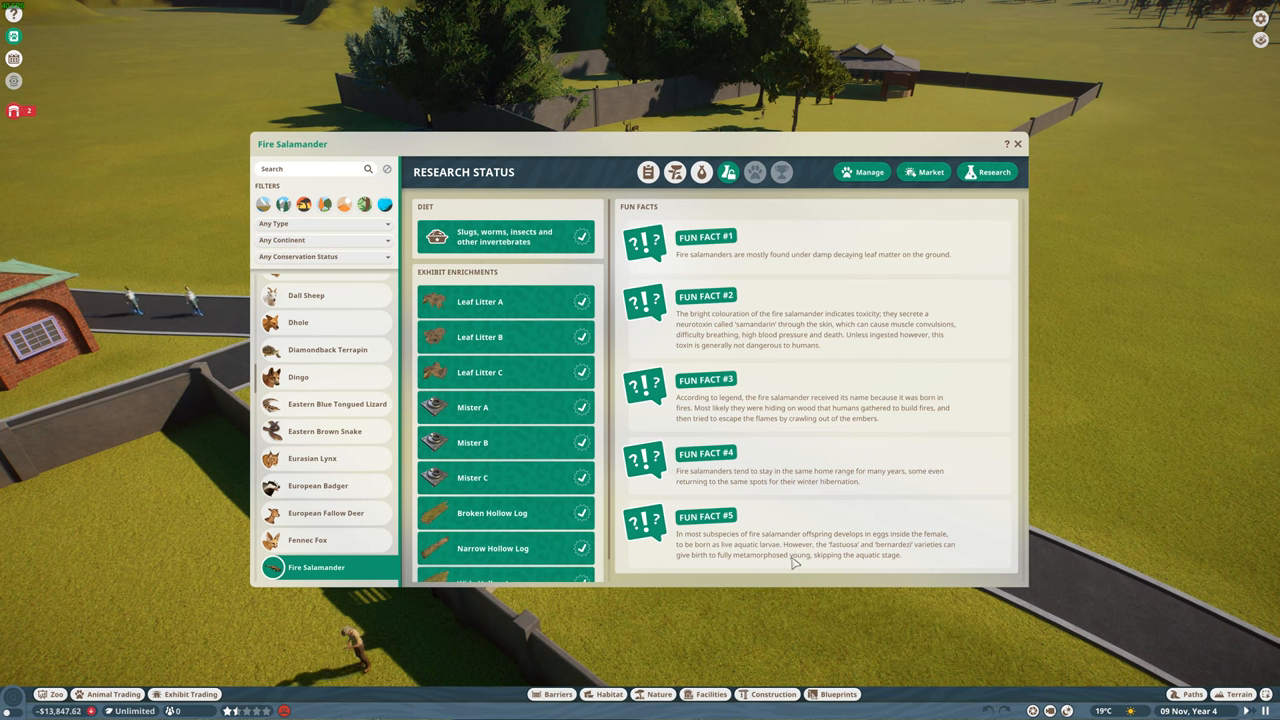
mouse_move(820, 408)
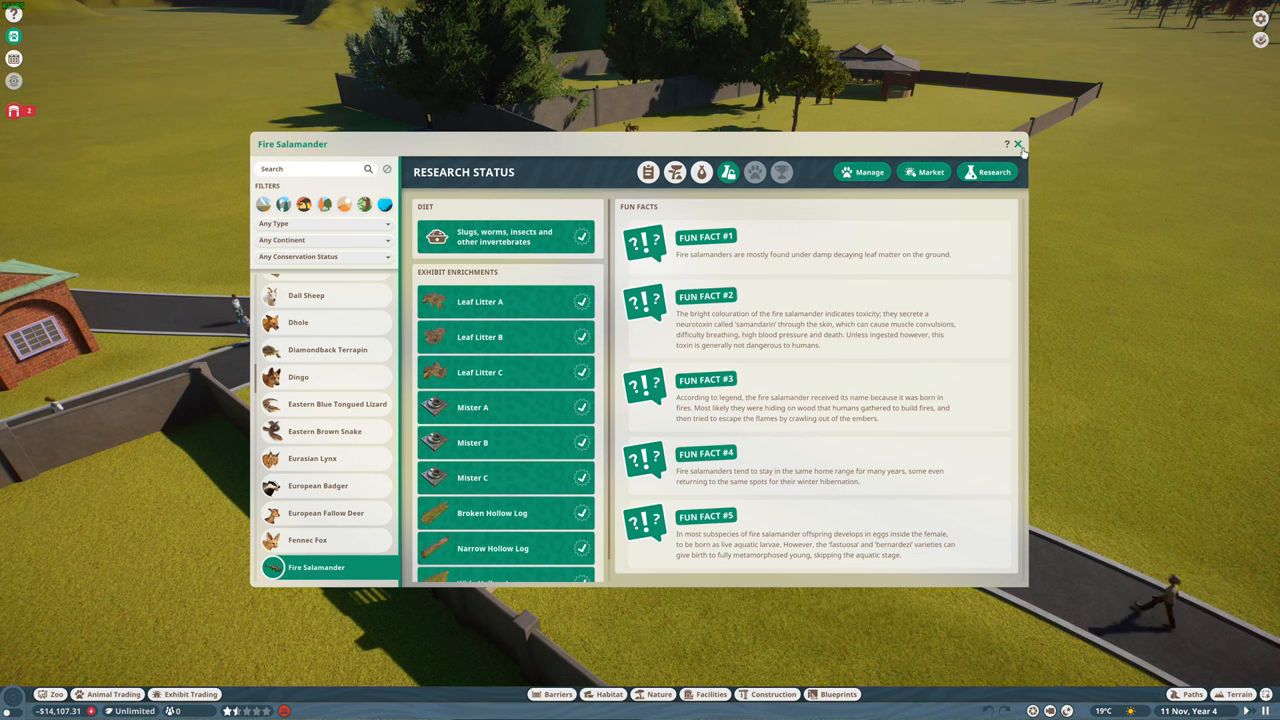
- Close the Fire Salamander entry and bring up the badger burrow's info panel
click(1028, 144)
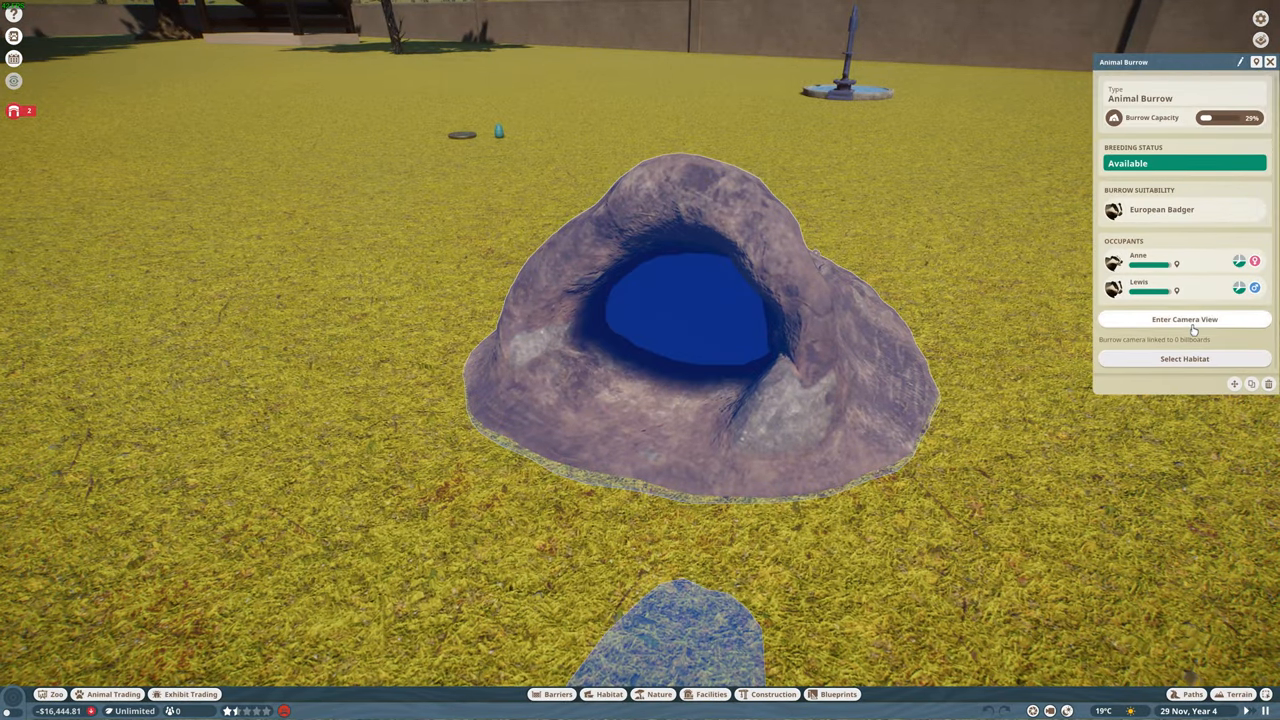
click(1180, 320)
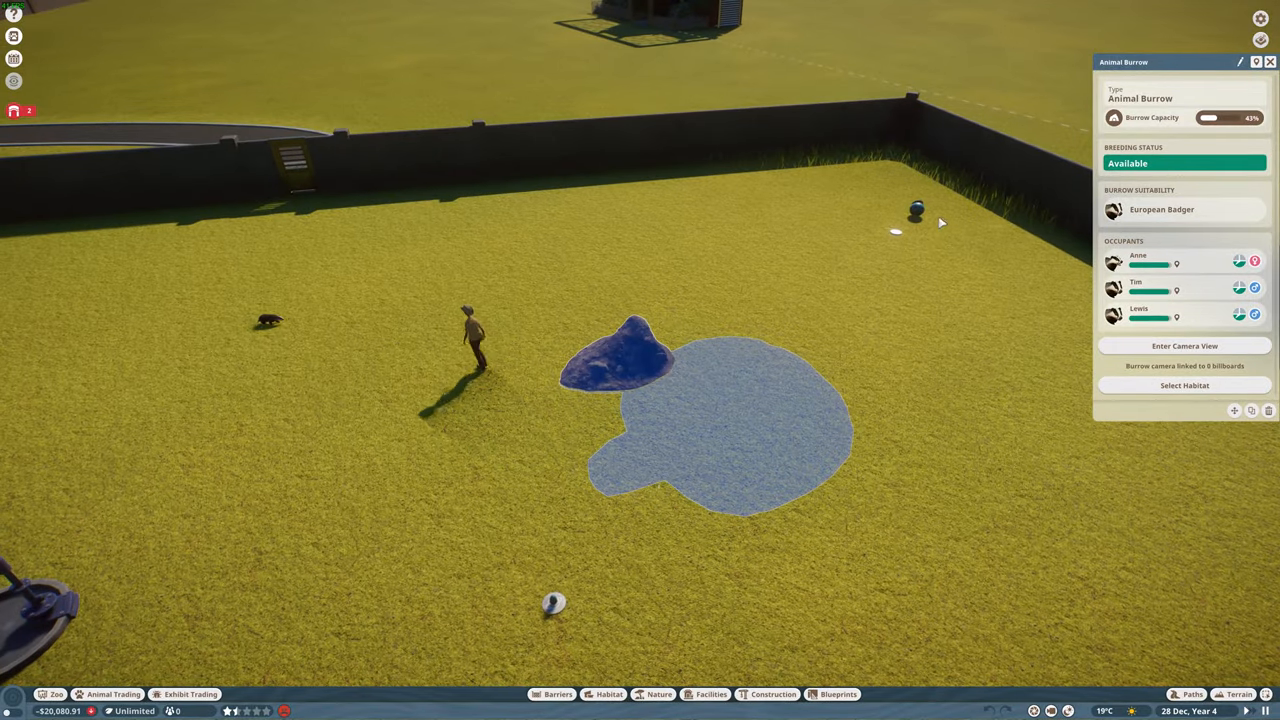
click(1184, 344)
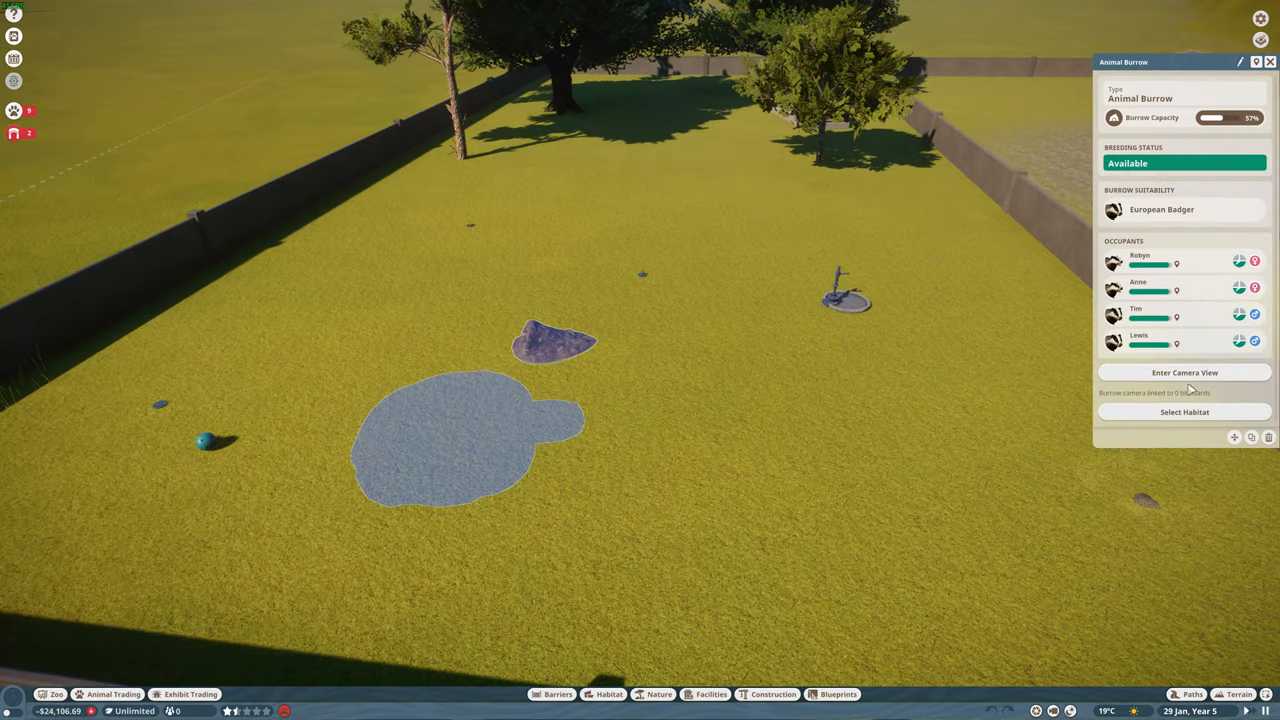
- Watch the badgers from inside the burrow and bring up the European Badger's general information
click(1184, 372)
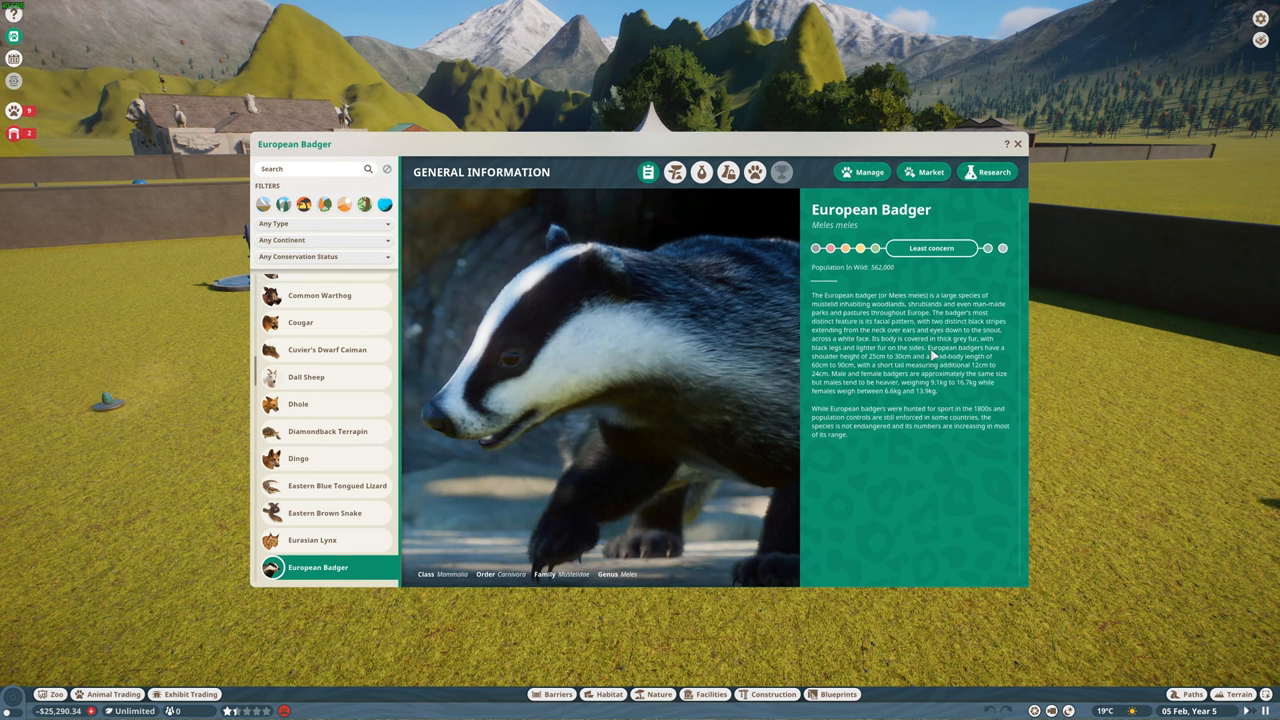
- Show the European Badger's natural habitat range, then its species data
click(680, 172)
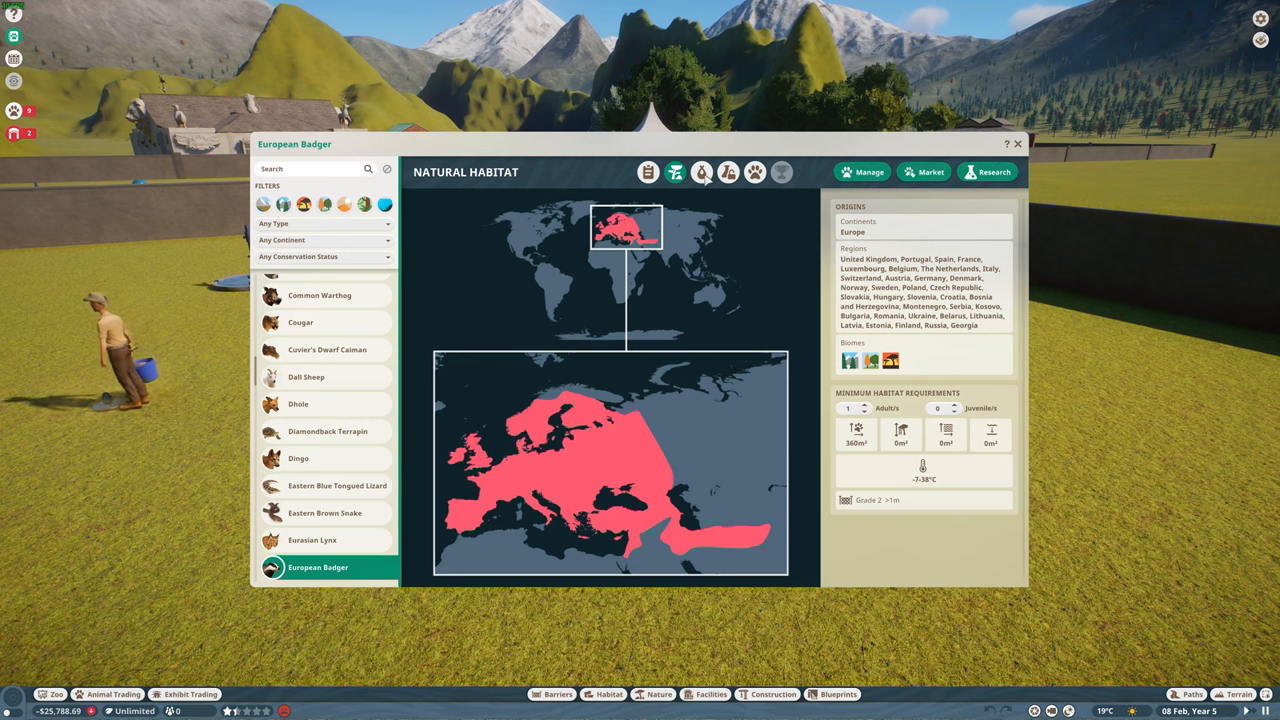
click(680, 172)
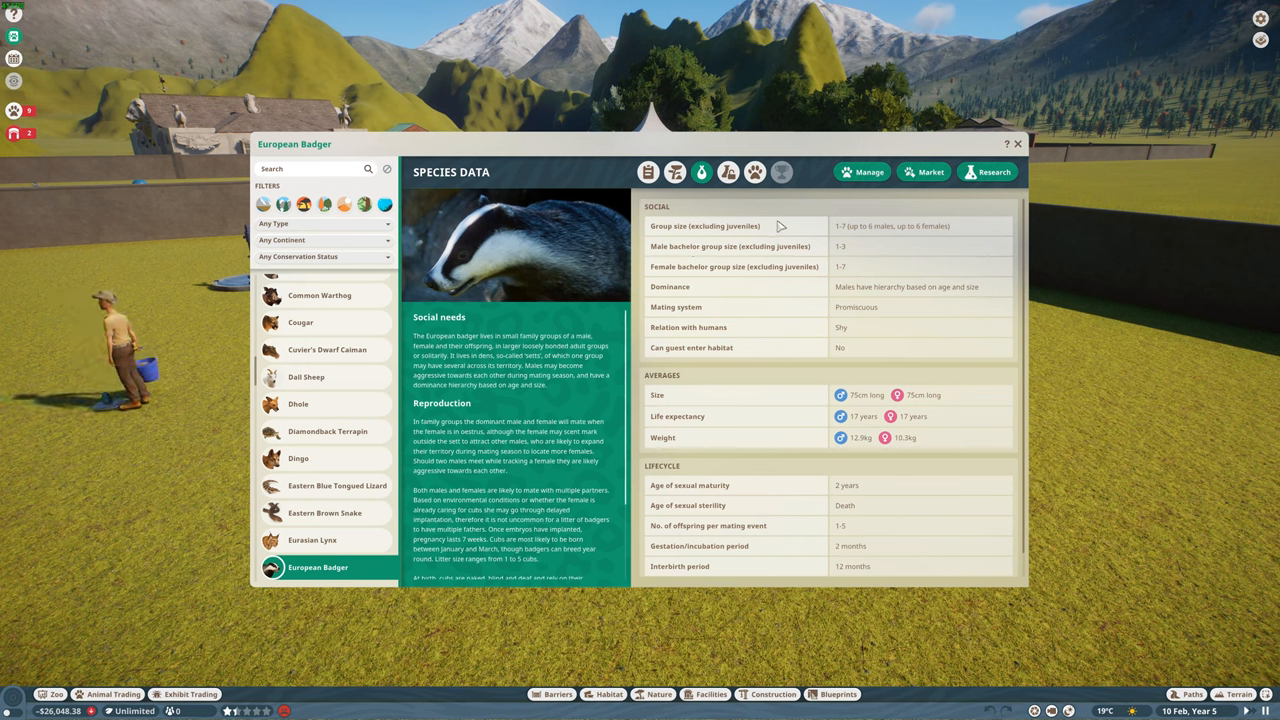
mouse_move(870, 250)
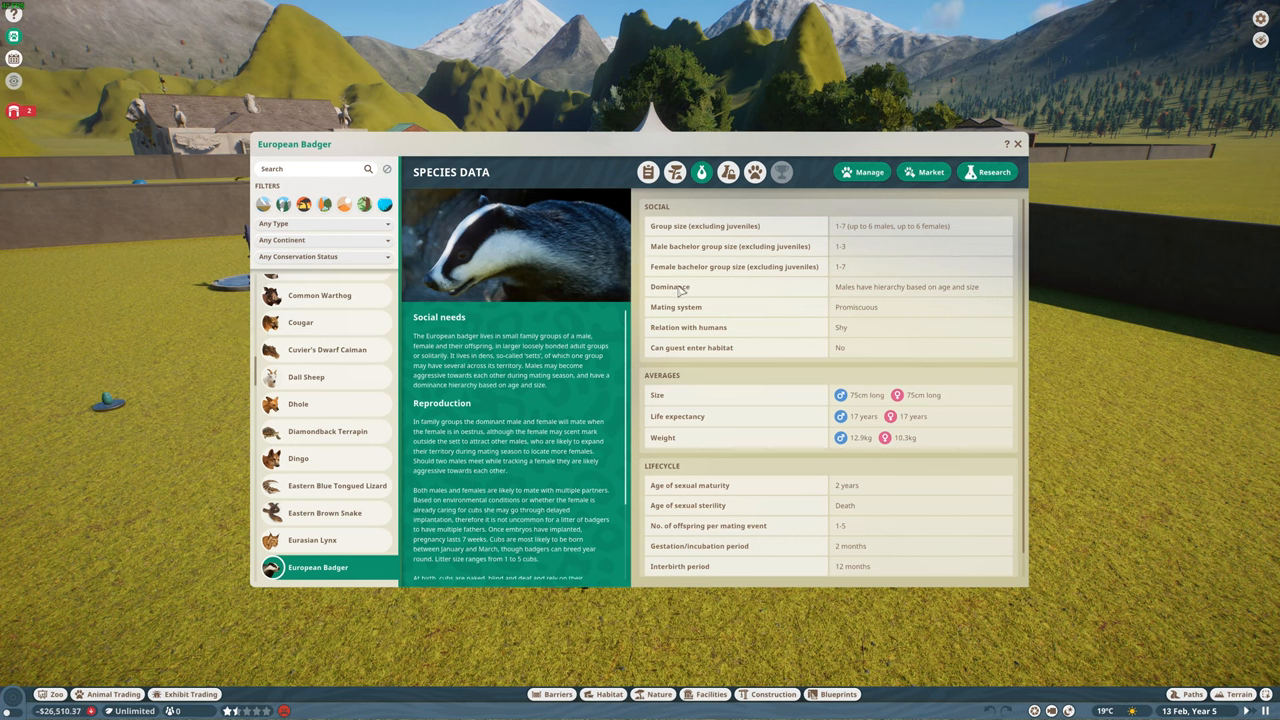
mouse_move(908, 292)
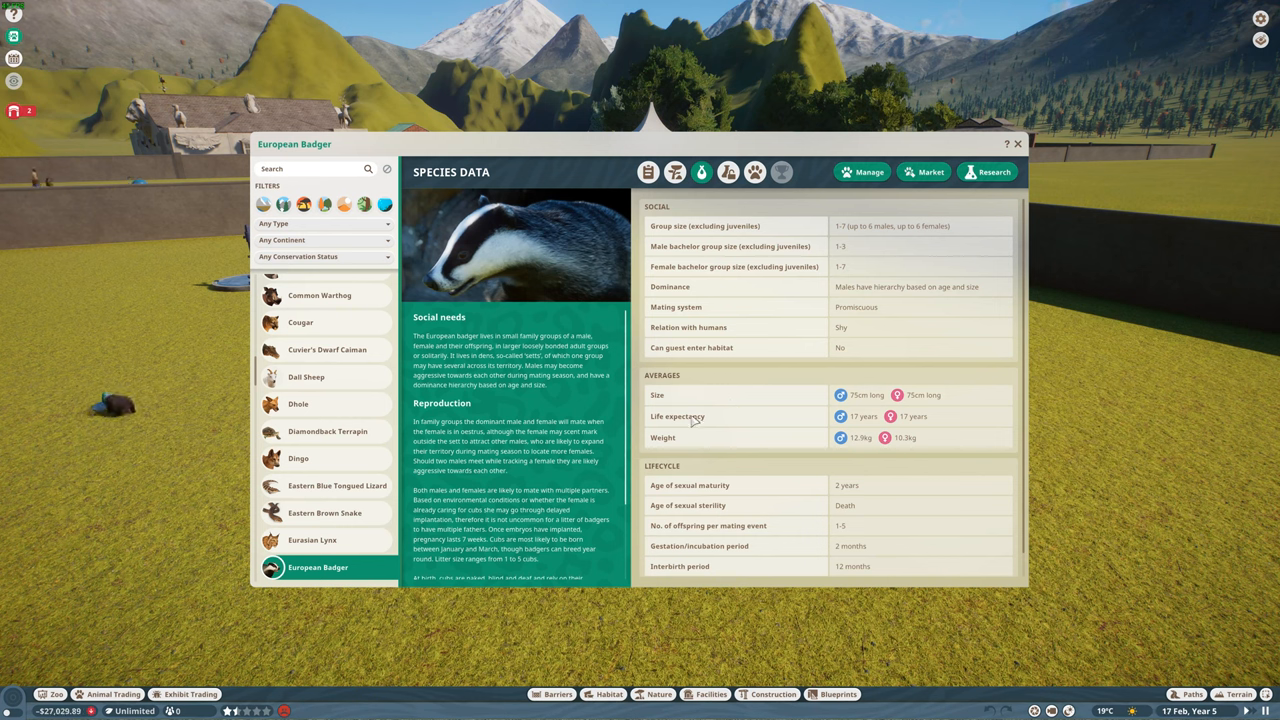
mouse_move(688, 450)
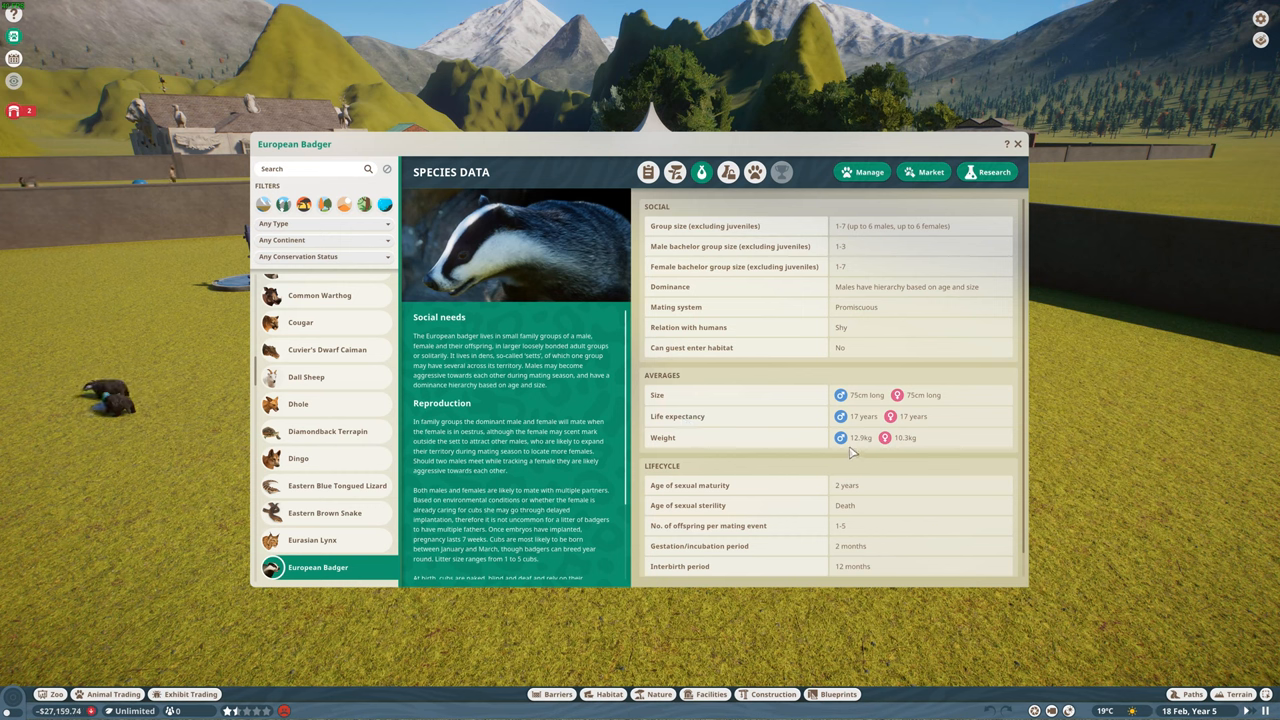
mouse_move(924, 444)
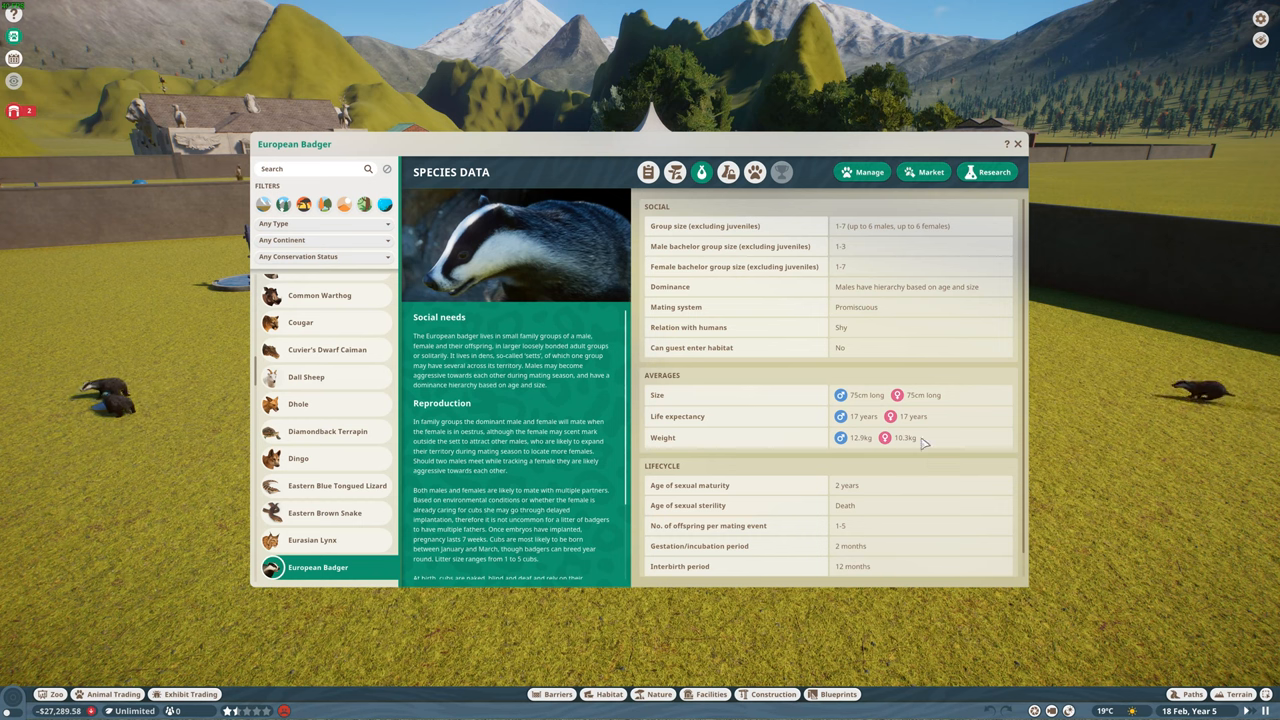
- Scroll through the badger's species data and show its research status with diet, enrichments and fun facts
scroll(down, 3)
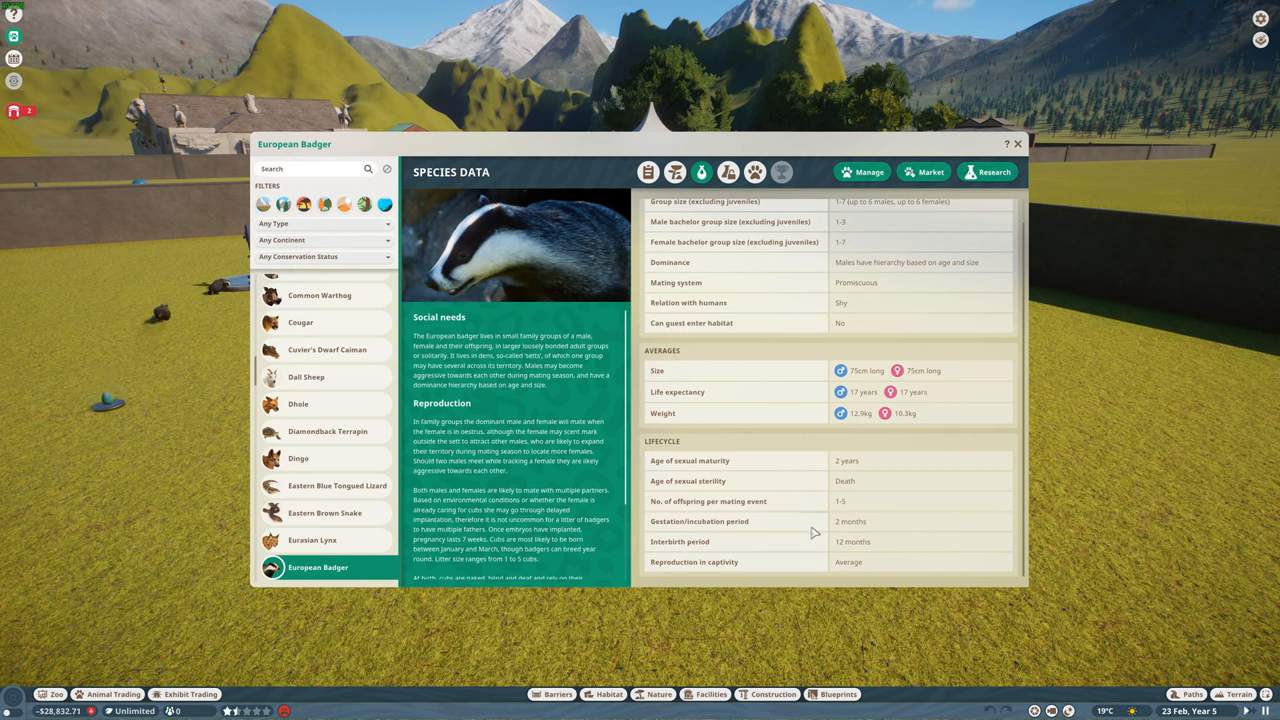
click(988, 172)
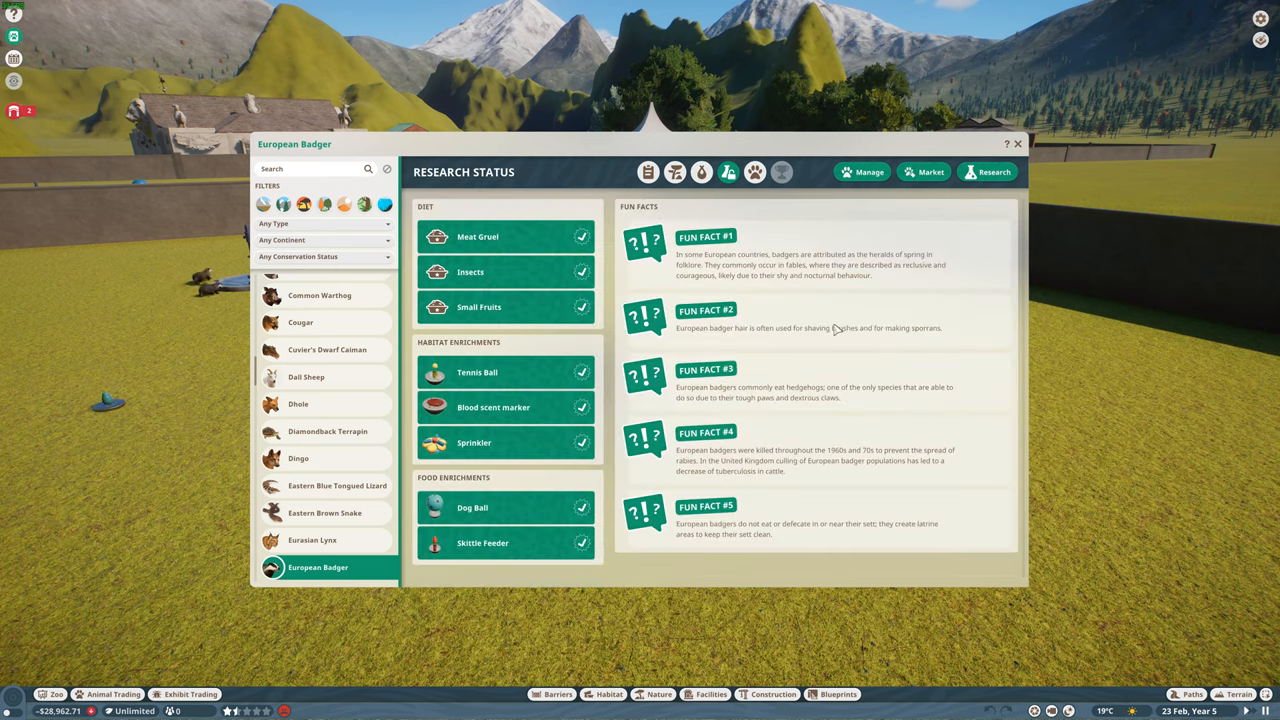
mouse_move(862, 356)
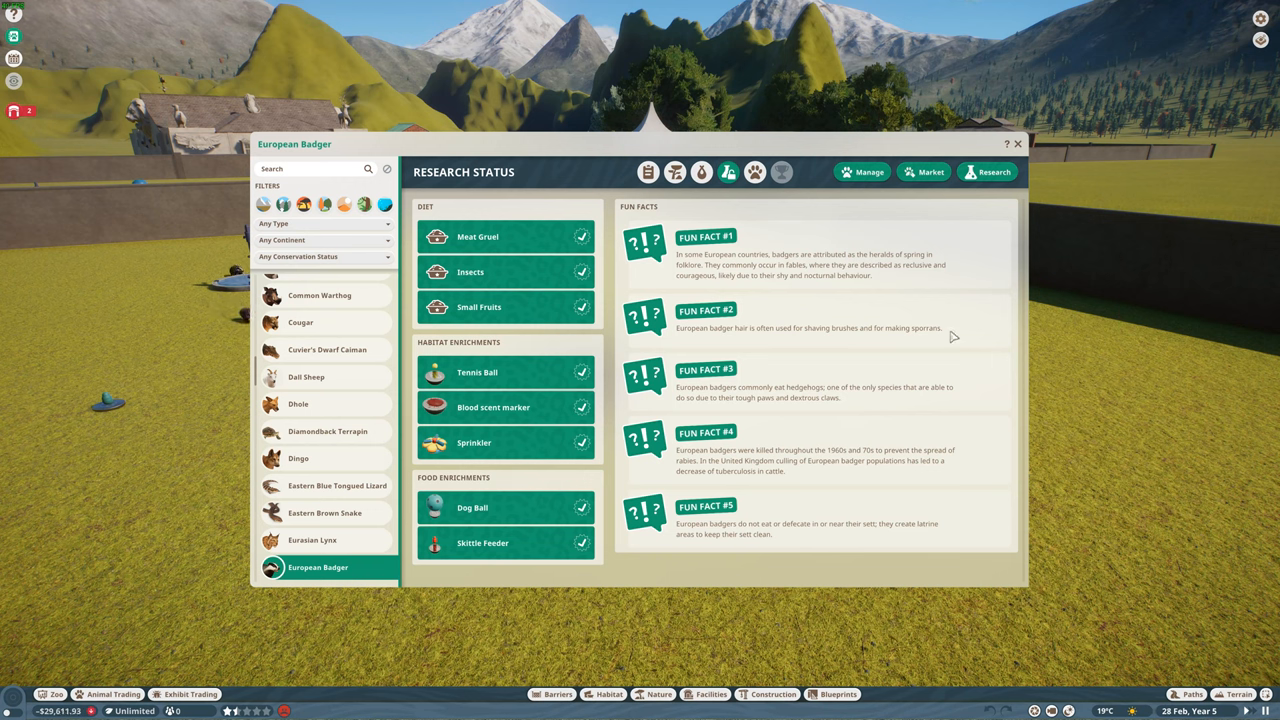
mouse_move(702, 344)
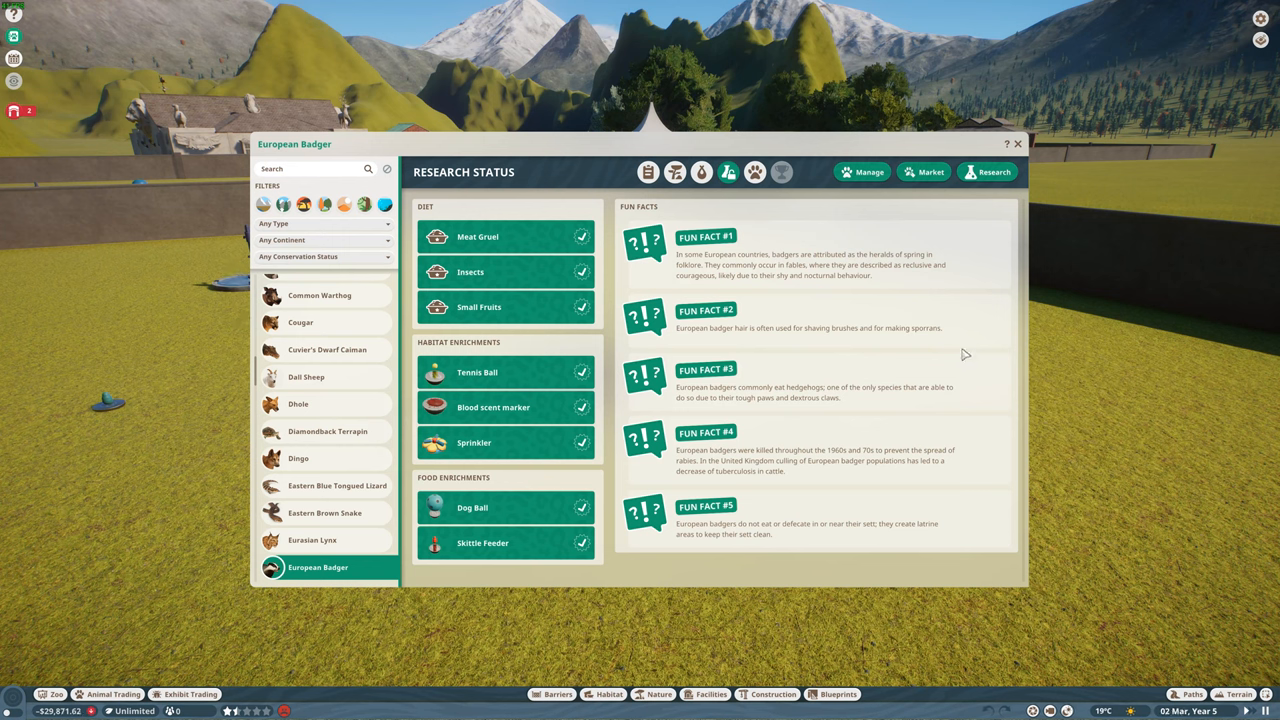
mouse_move(712, 400)
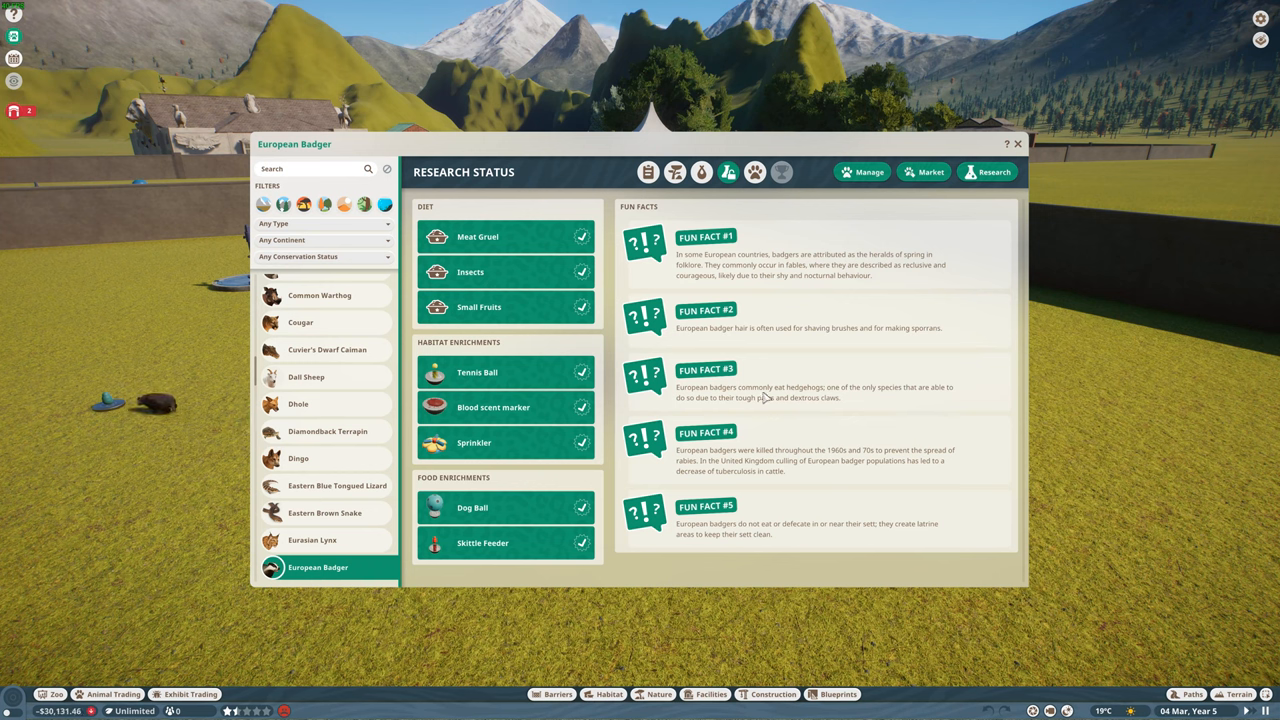
mouse_move(900, 488)
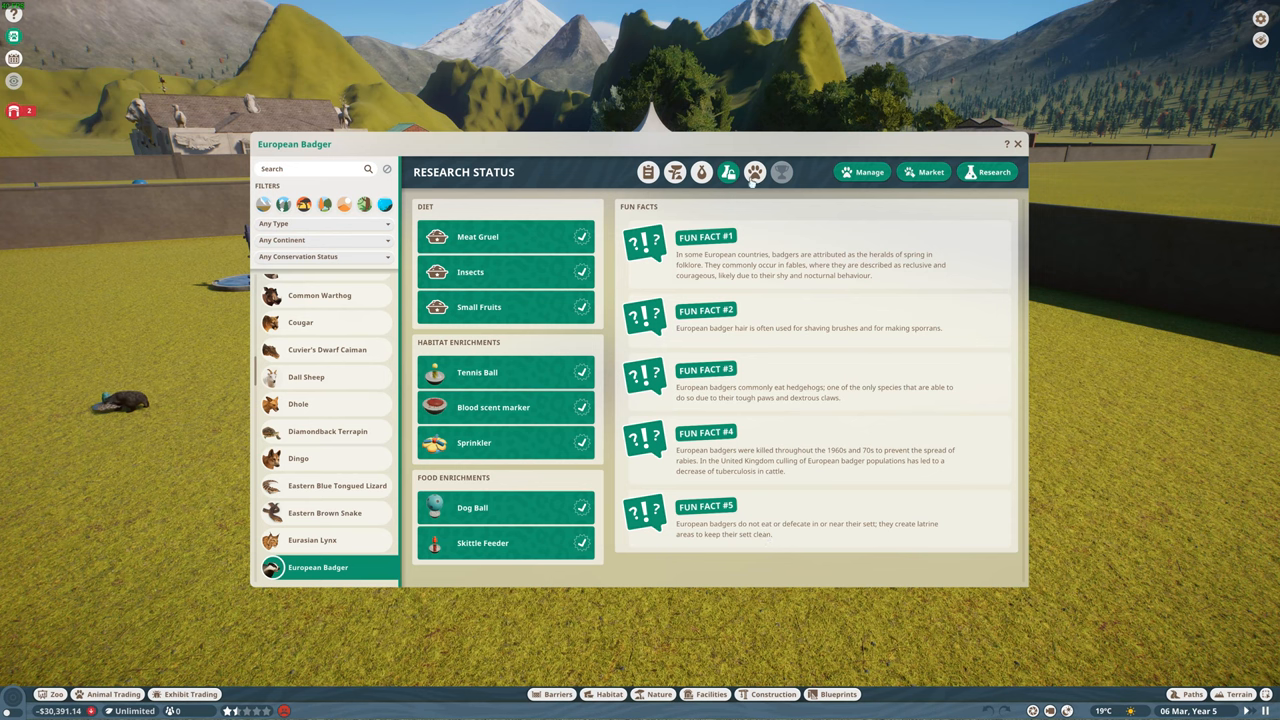
- Close the European Badger entry and return to the view over the walled habitat
click(756, 172)
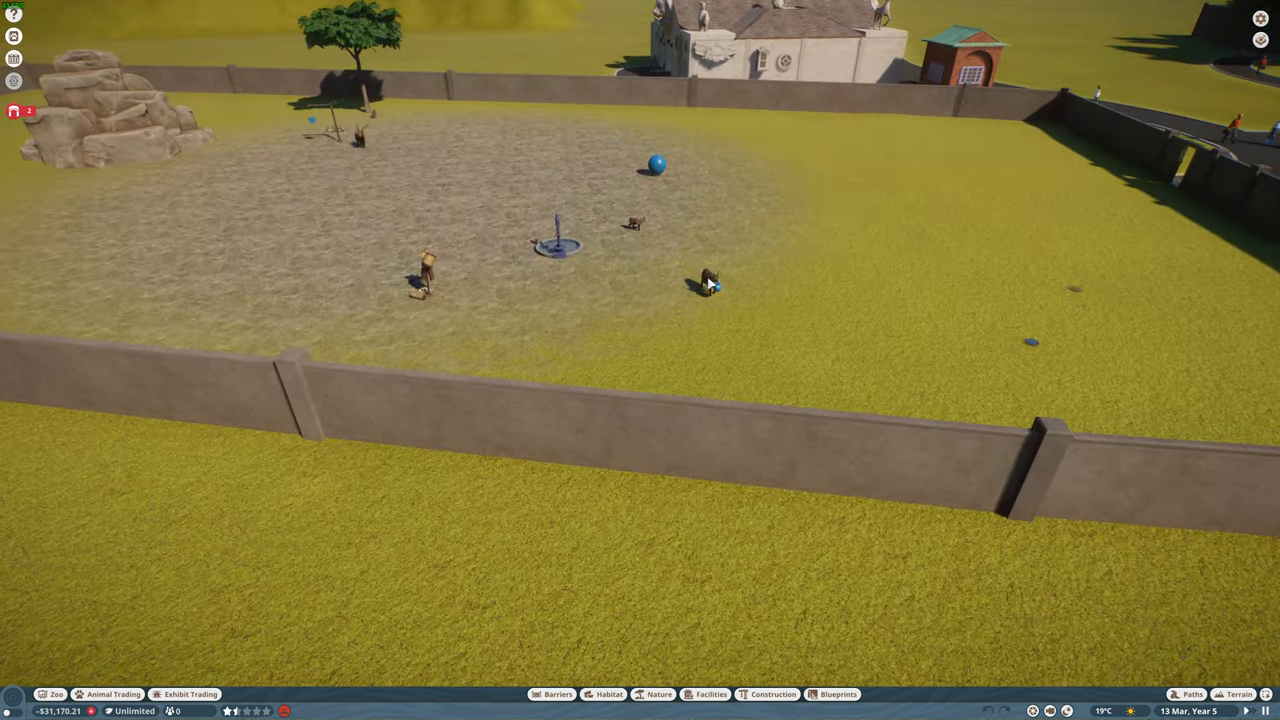
- Focus the camera on the horned animal resting on the habitat's sandy ground
click(710, 276)
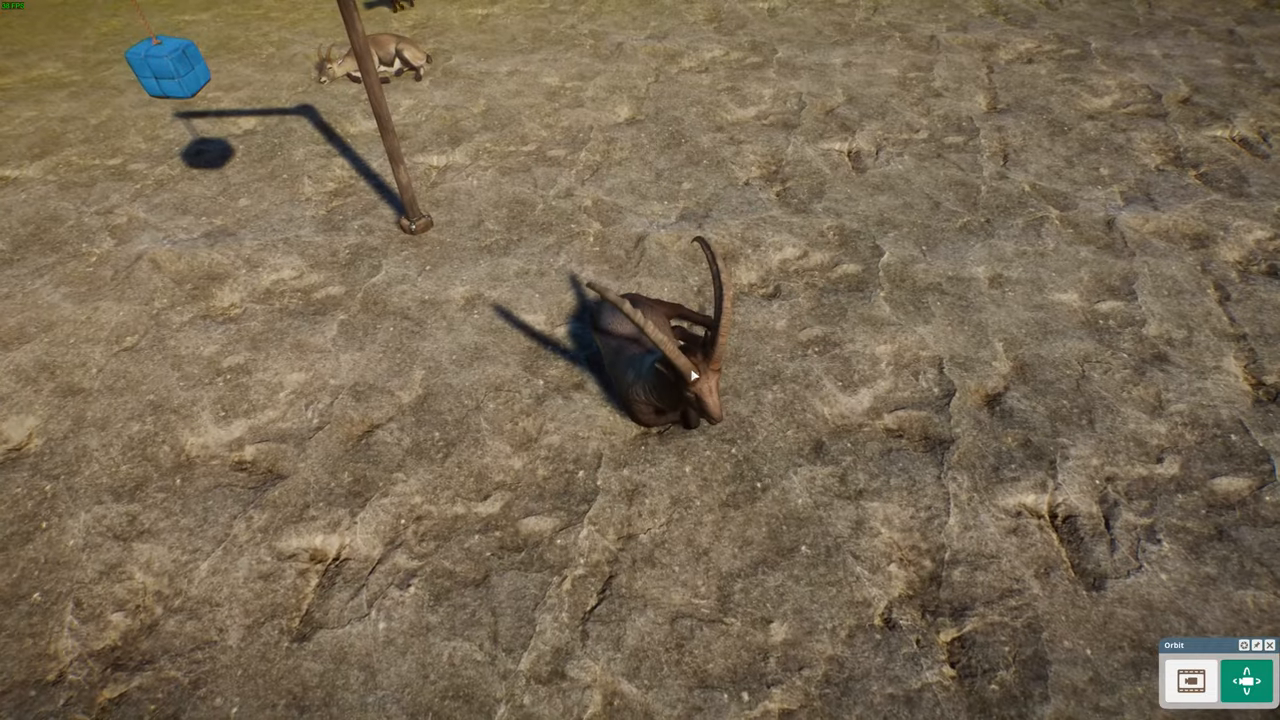
- Select an Alpine Ibex in the habitat and bring up its Zoopedia general information
click(670, 370)
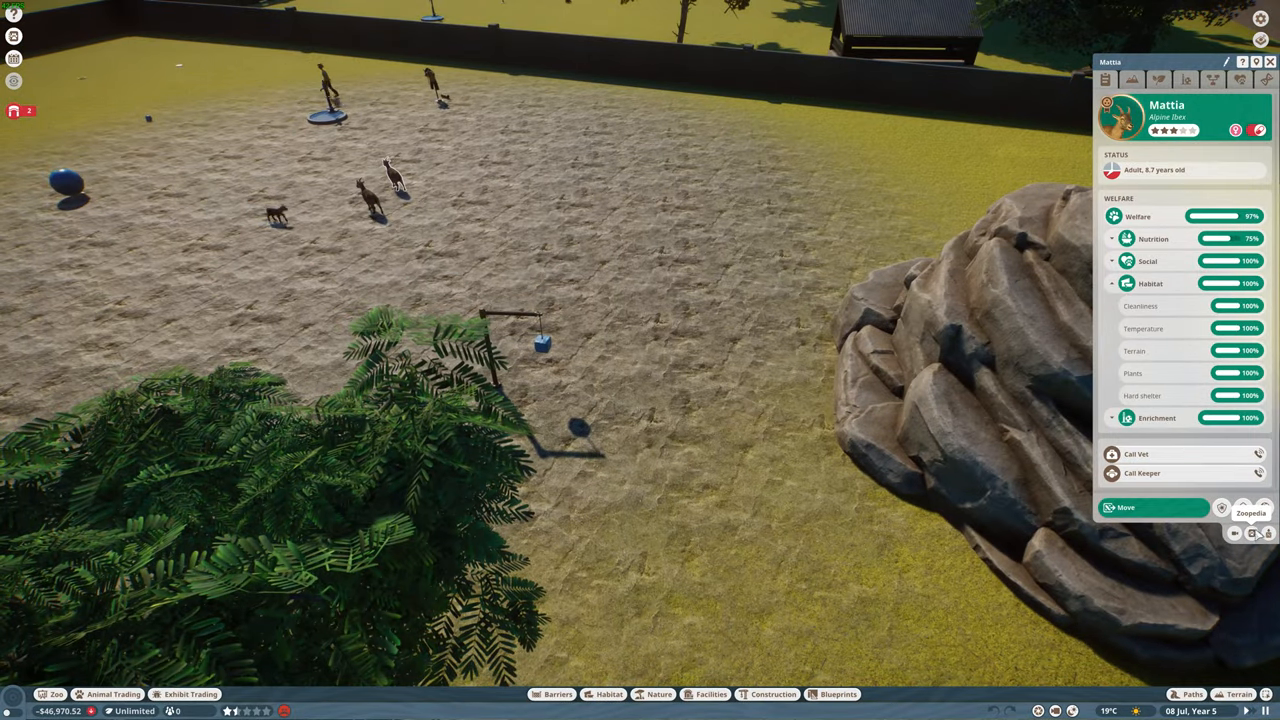
click(1232, 508)
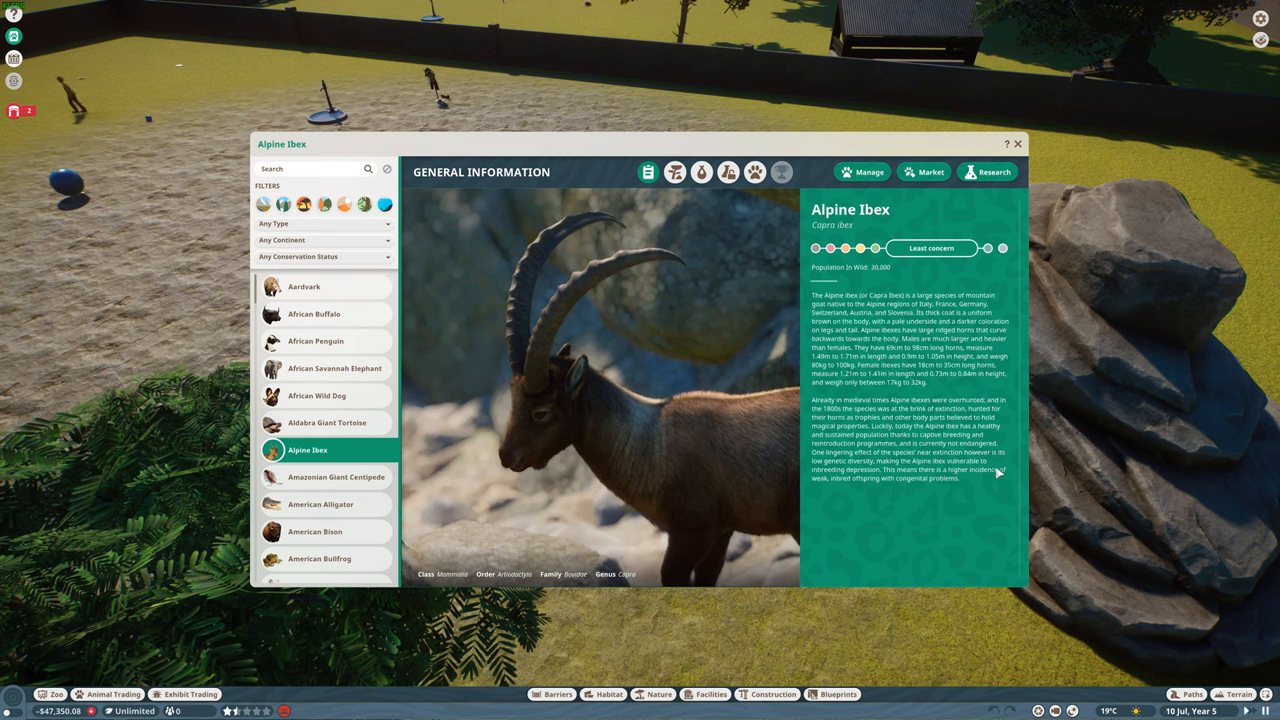
- View the Alpine Ibex's natural habitat map, then its species data
click(692, 172)
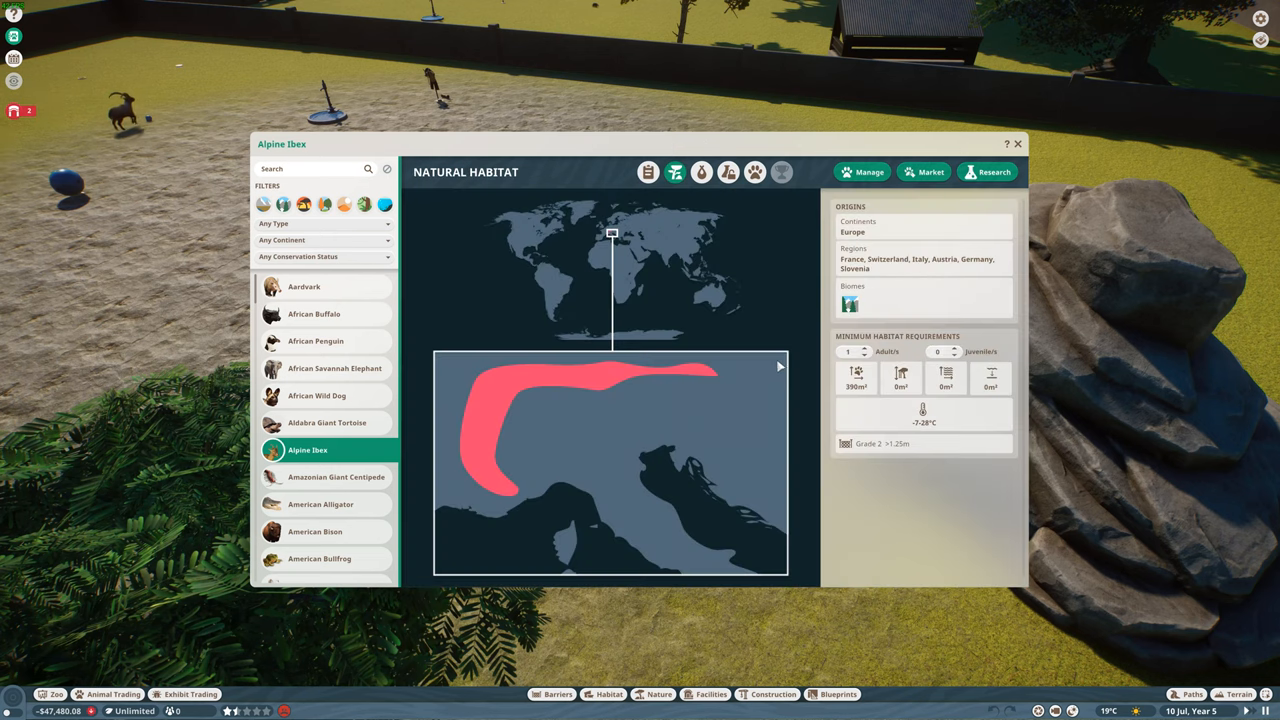
mouse_move(718, 392)
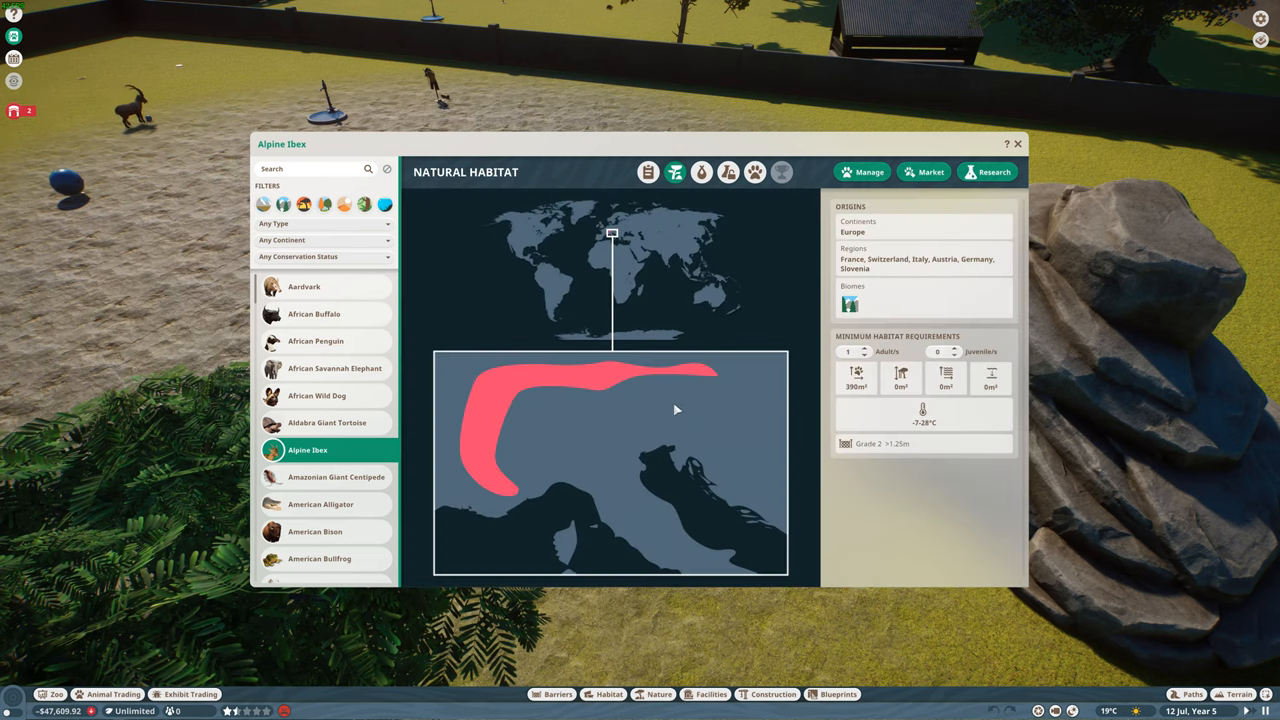
mouse_move(676, 172)
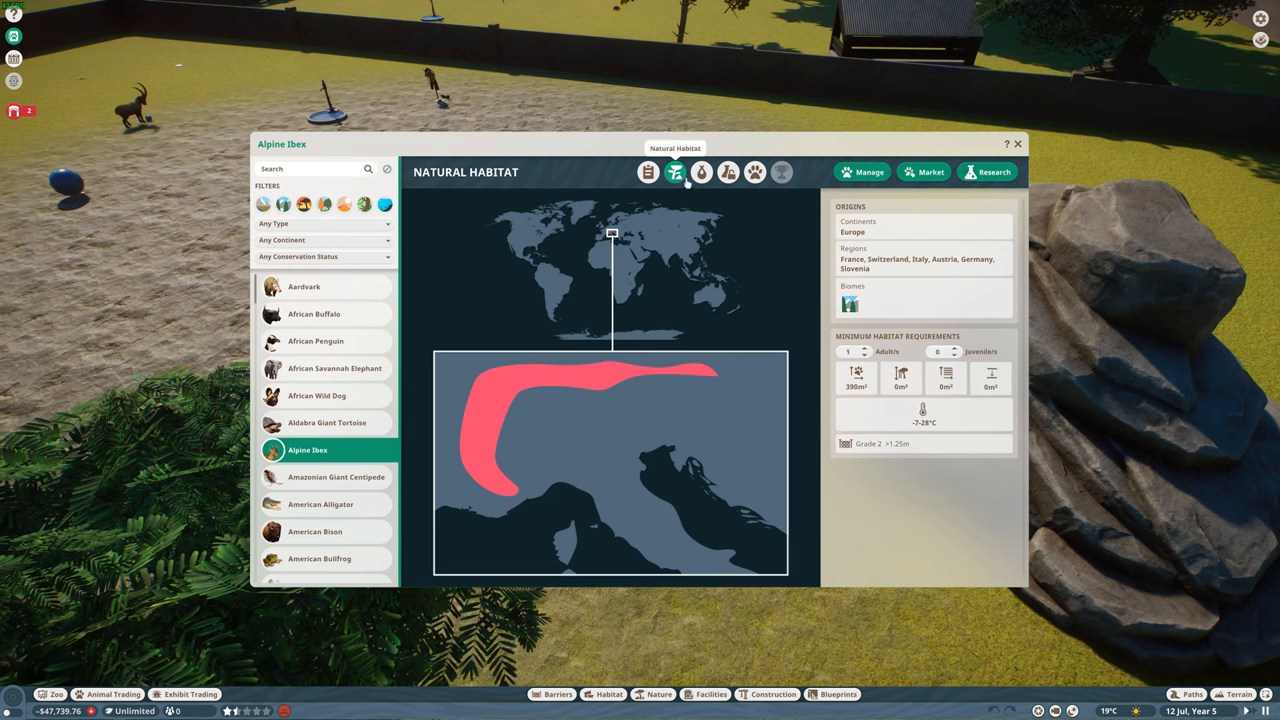
click(700, 172)
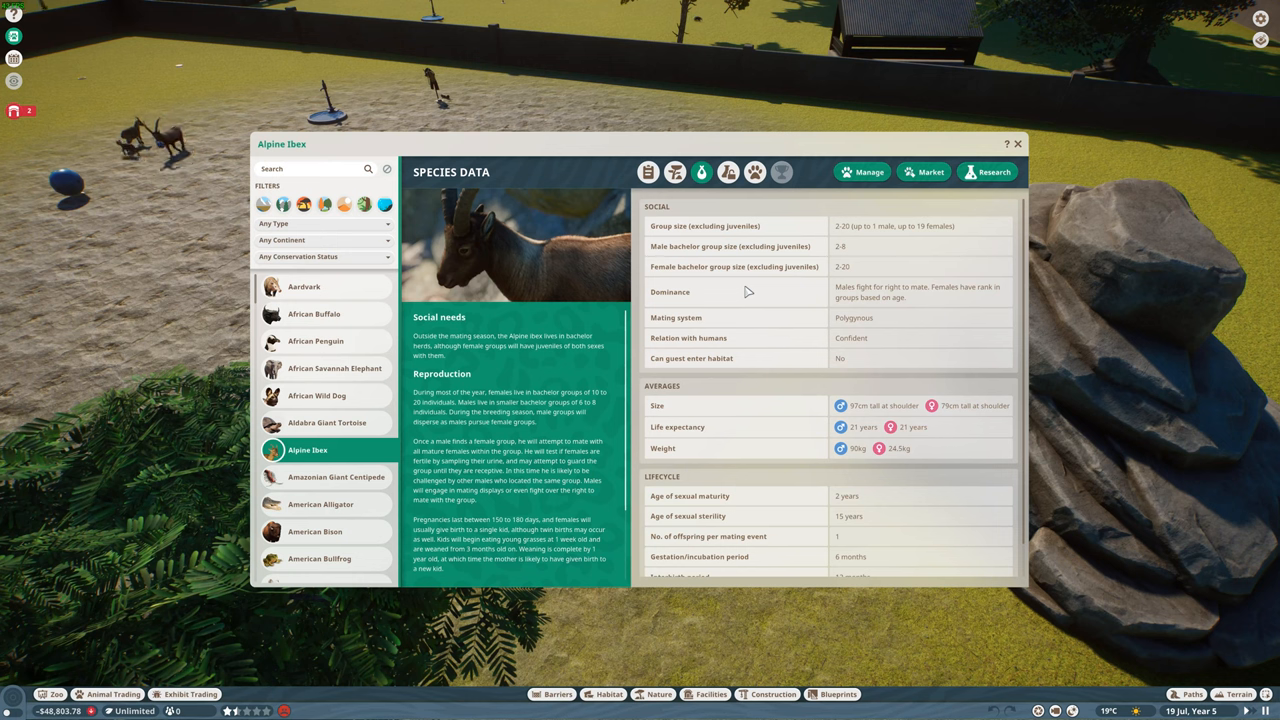
- Read down the Alpine Ibex species data to gestation, interbirth period and captive reproduction
scroll(down, 3)
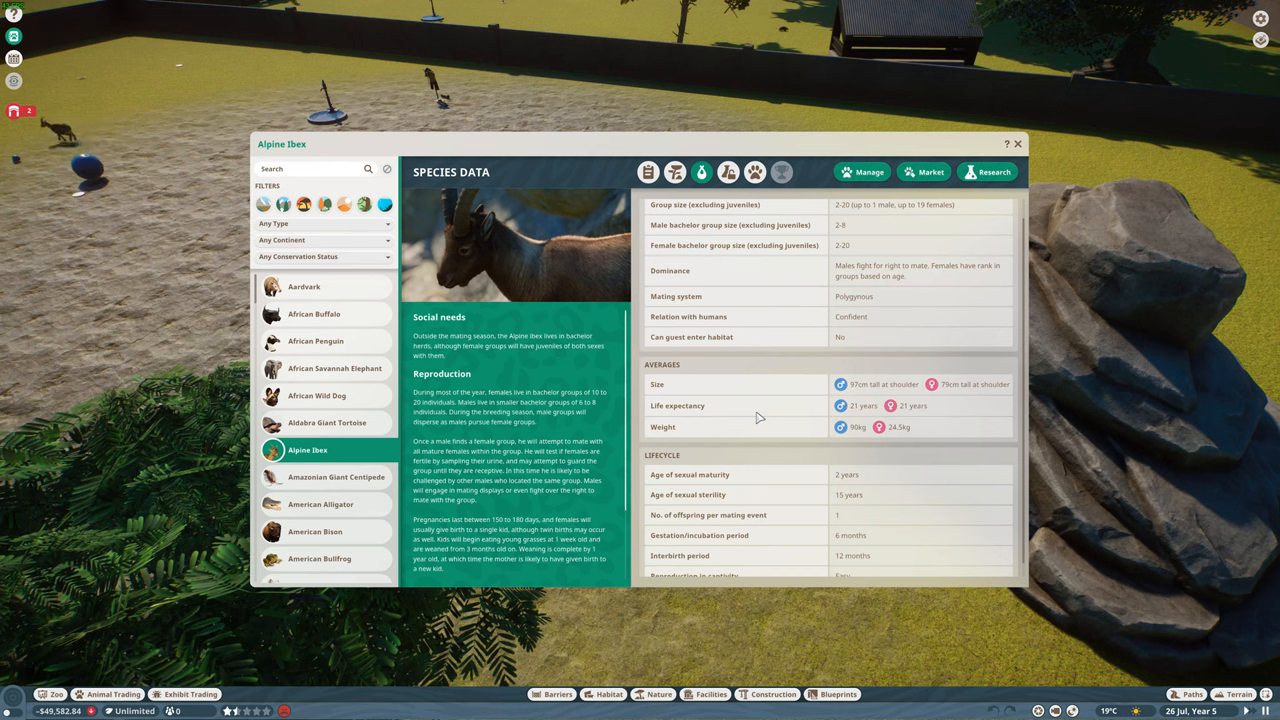
scroll(down, 3)
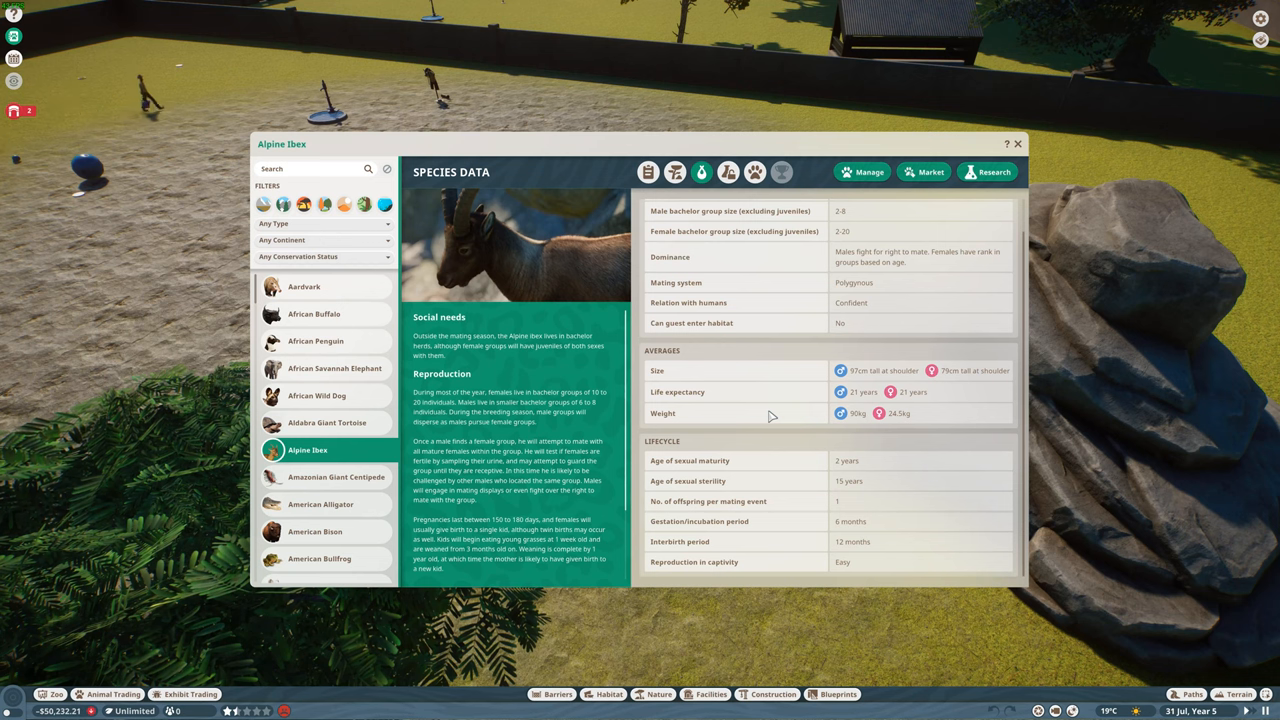
- Read the Alpine Ibex research status and fun facts, then bring up the animal help topics
click(988, 172)
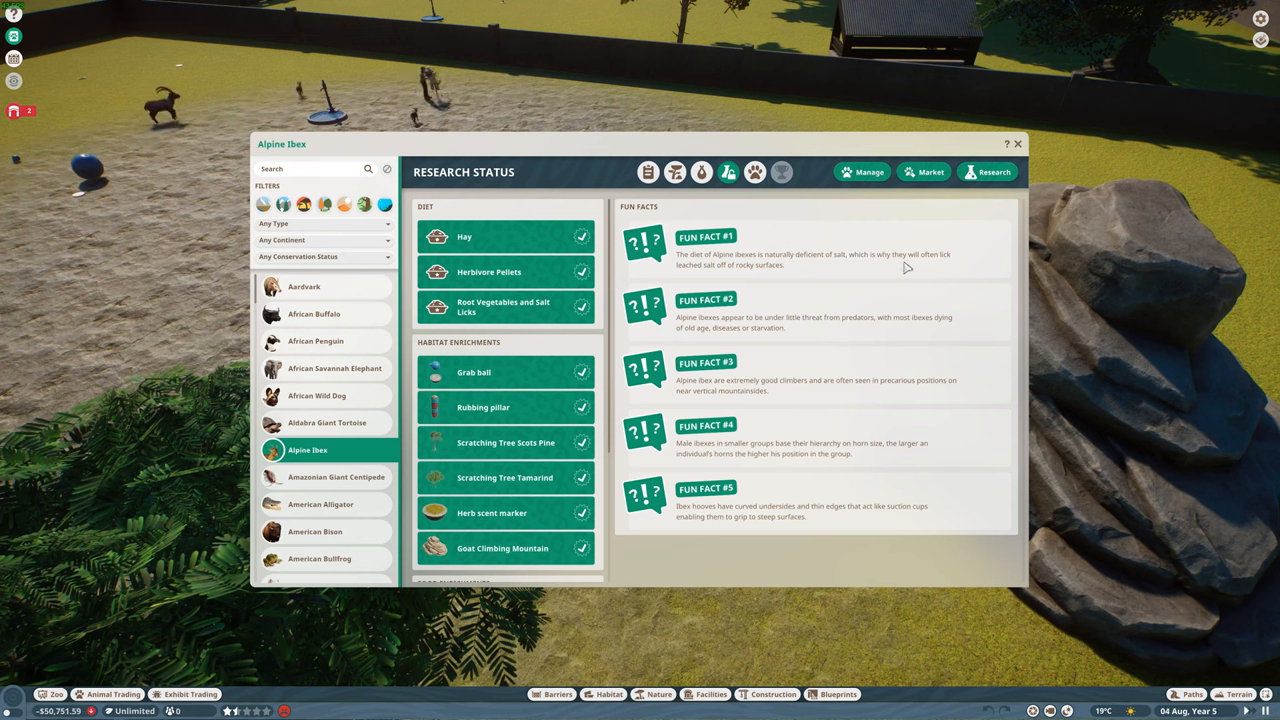
mouse_move(764, 264)
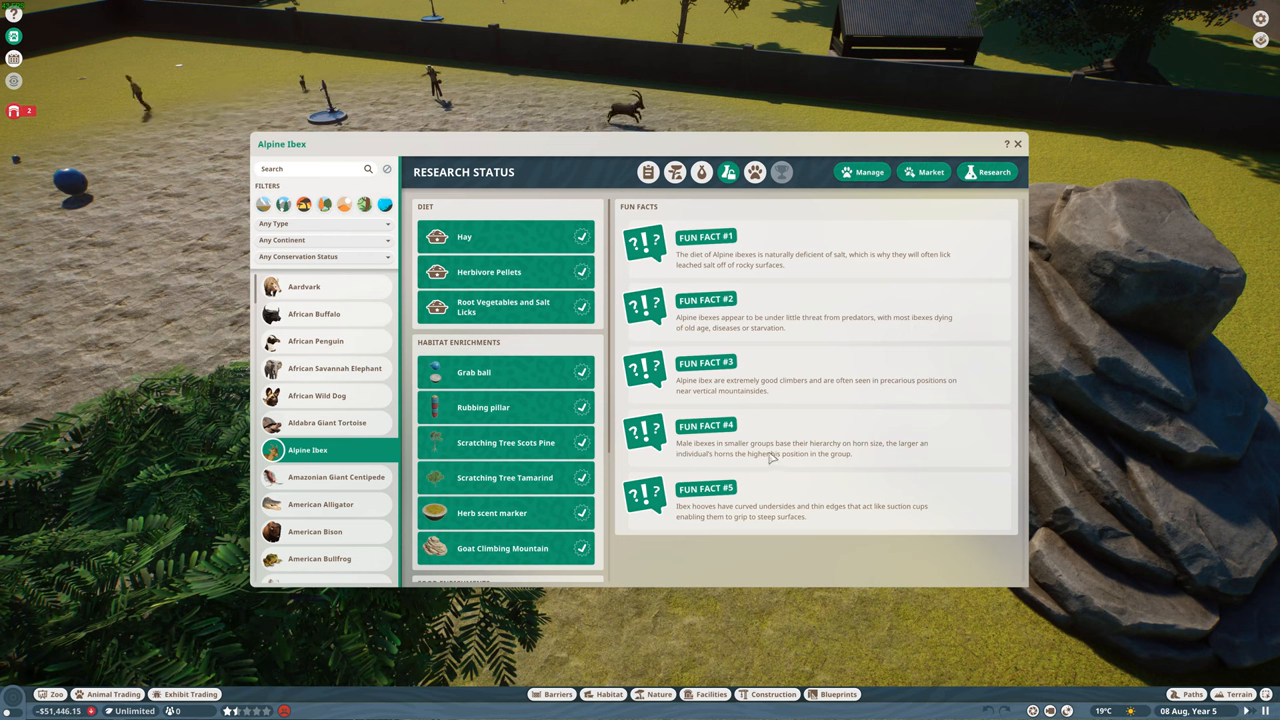
mouse_move(712, 446)
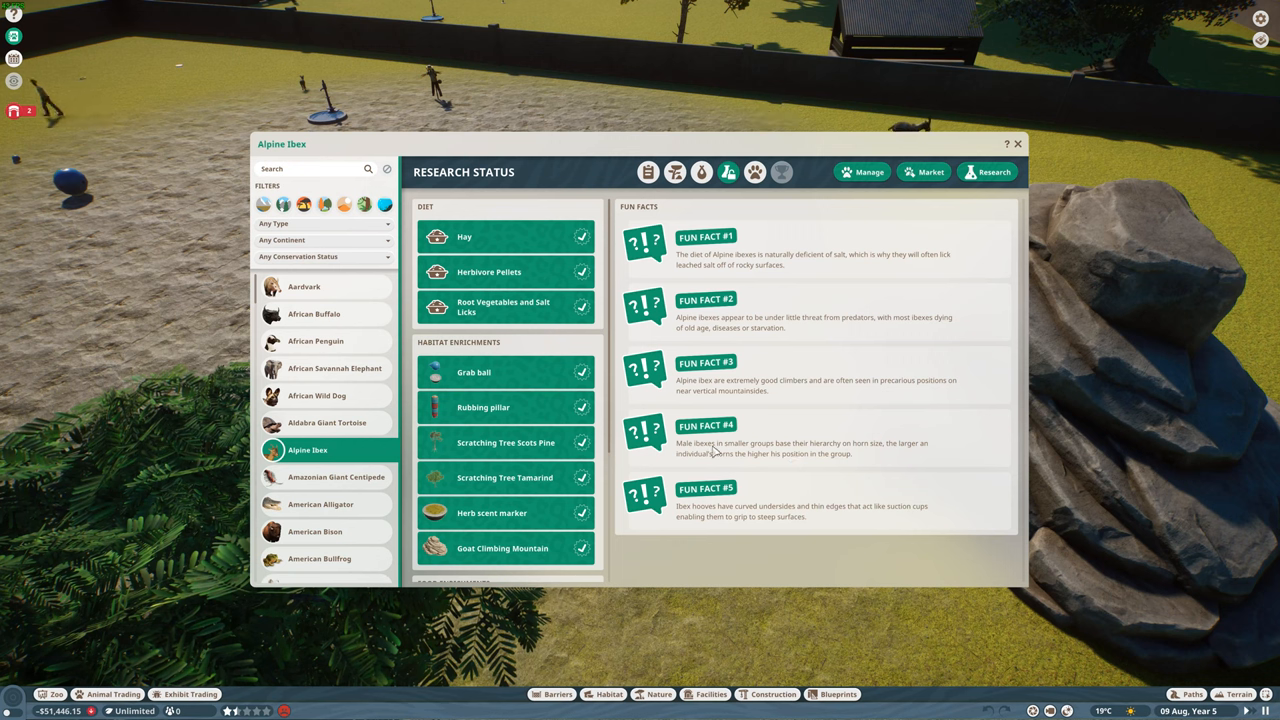
mouse_move(900, 456)
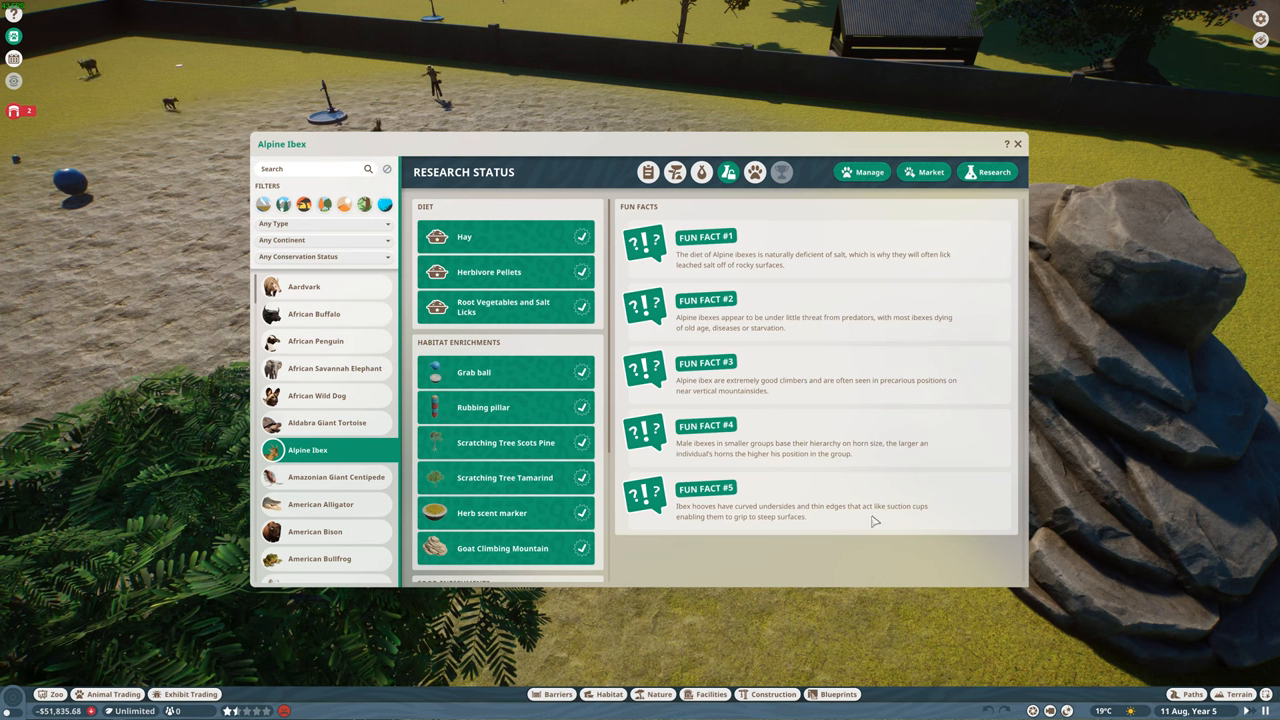
mouse_move(924, 520)
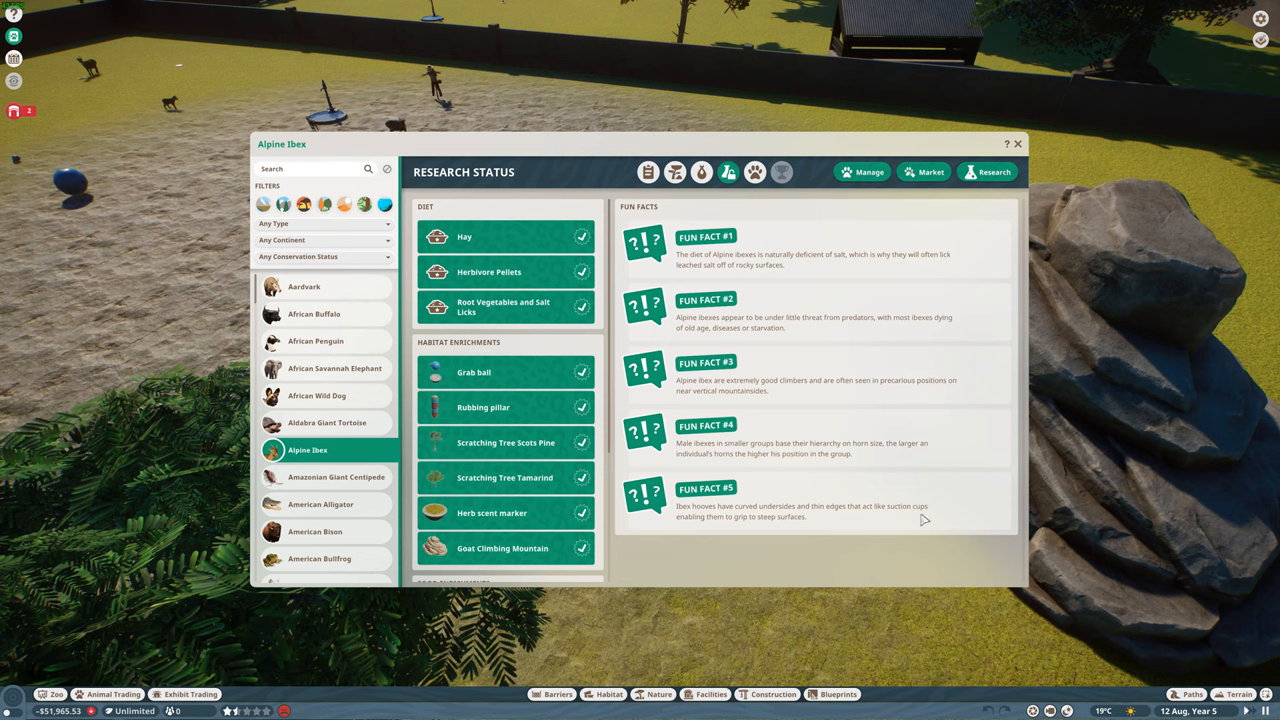
click(756, 172)
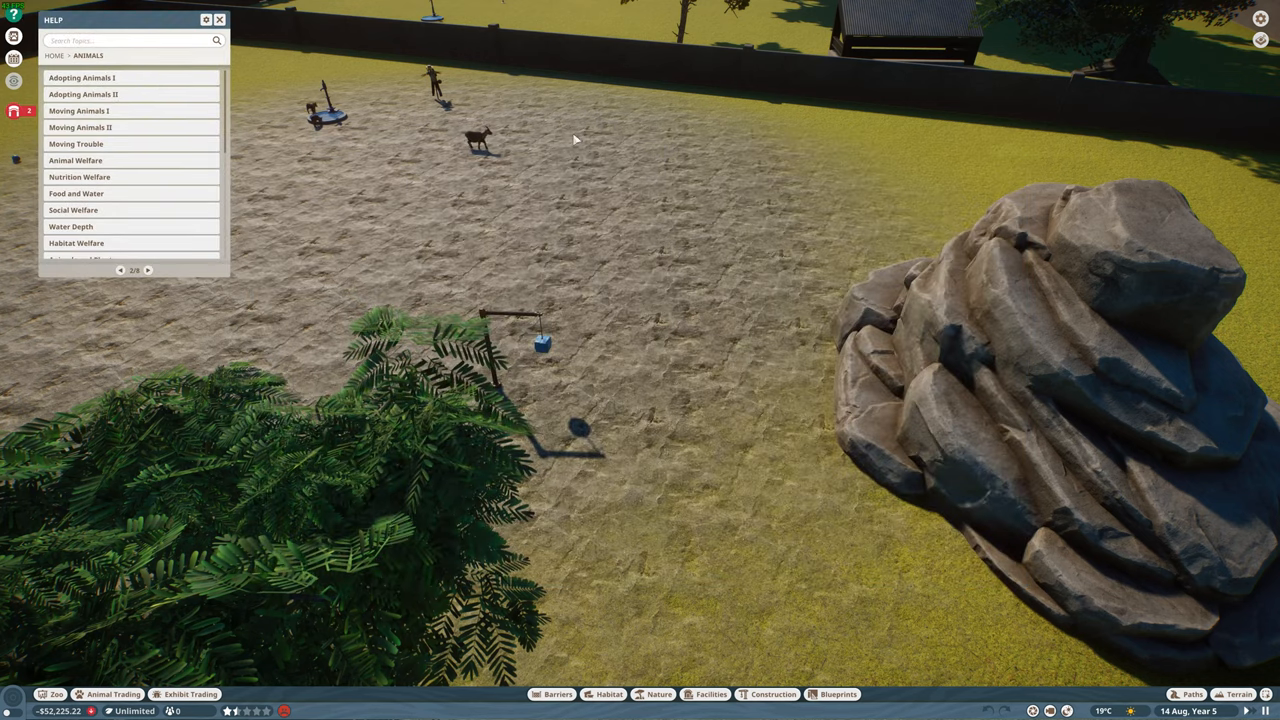
- Close the animal help topics to return to the view of the fallow deer habitat
click(228, 18)
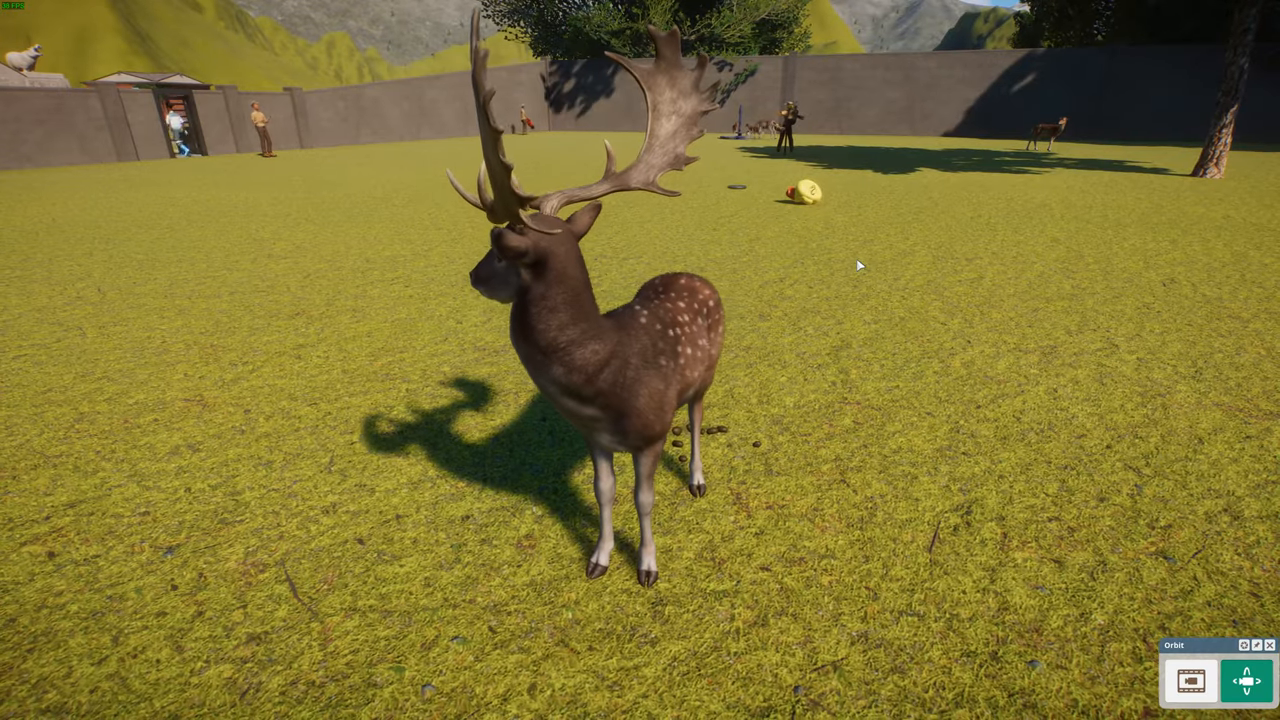
click(590, 350)
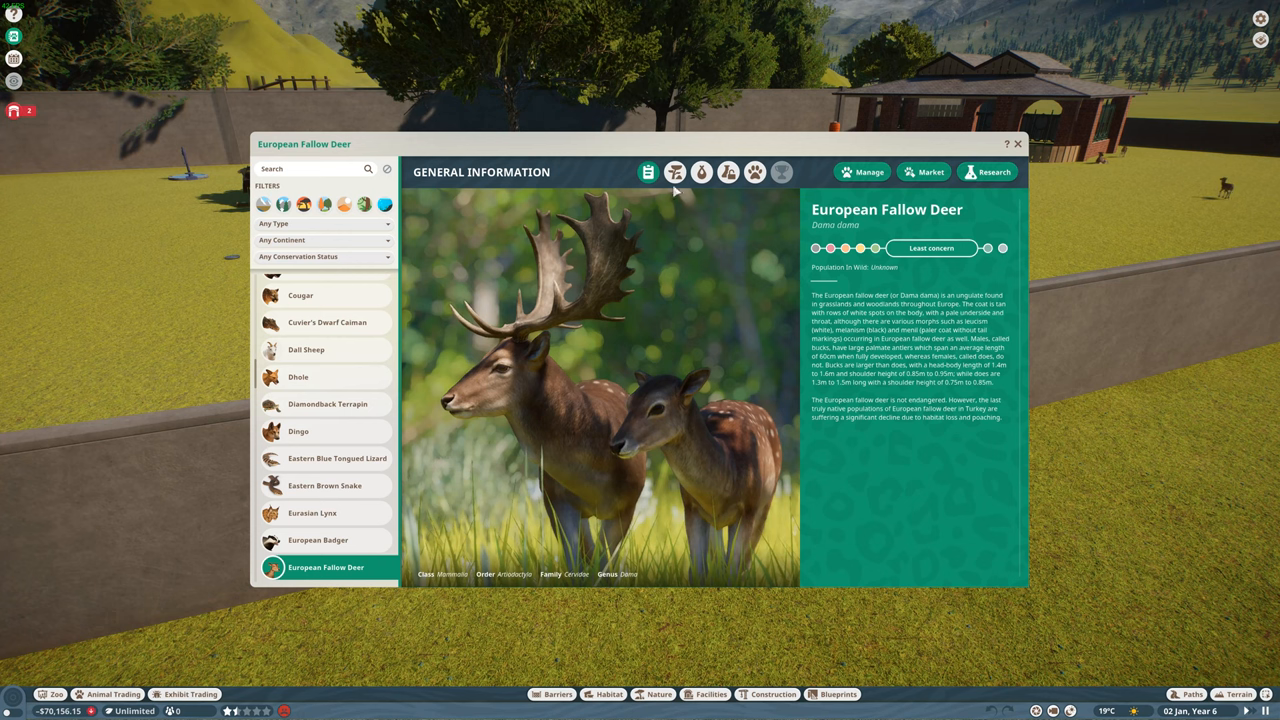
- Show the European Fallow Deer's natural range across Europe and minimum habitat requirements
click(686, 172)
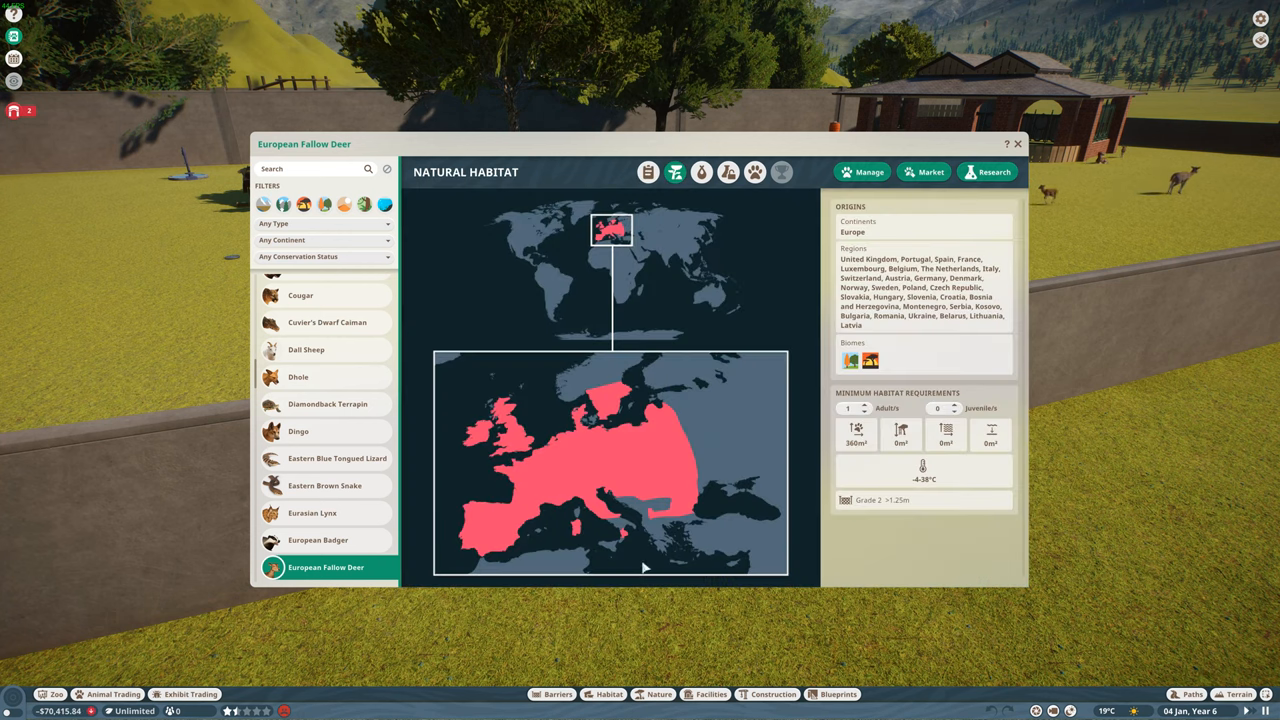
mouse_move(696, 316)
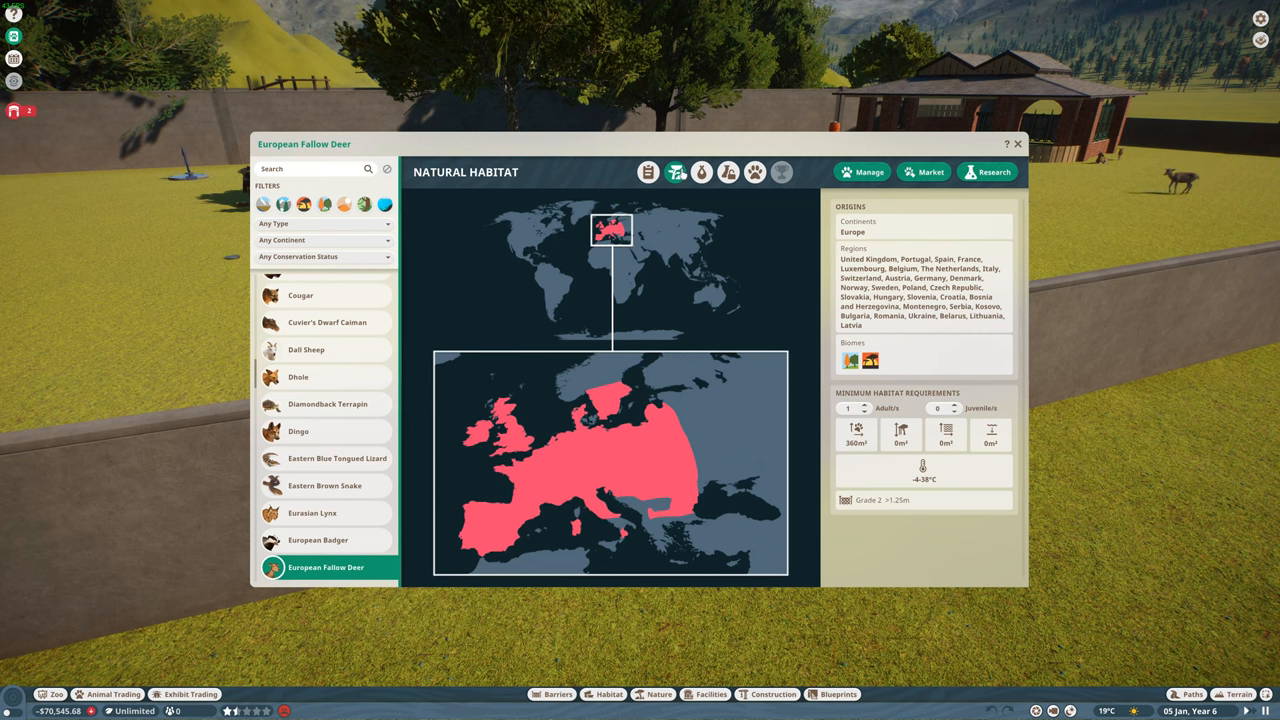
- Read the European Fallow Deer's species data down to its averages and lifecycle figures
click(708, 172)
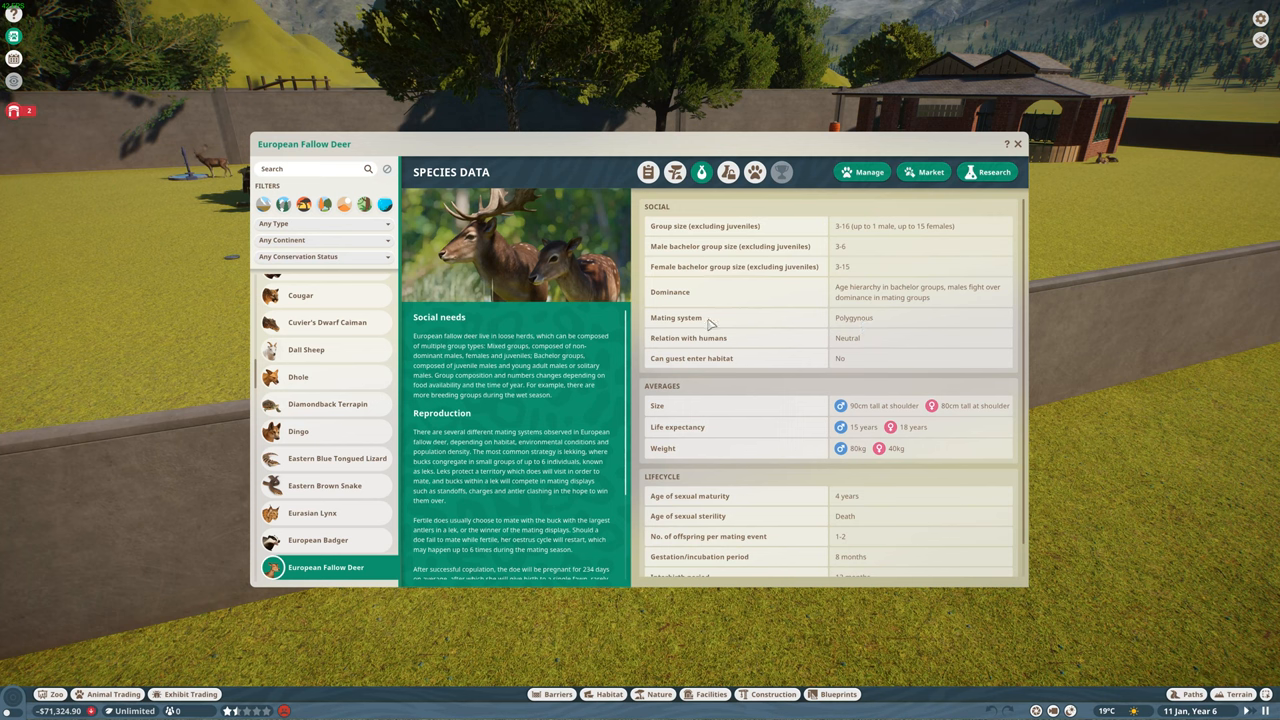
mouse_move(658, 344)
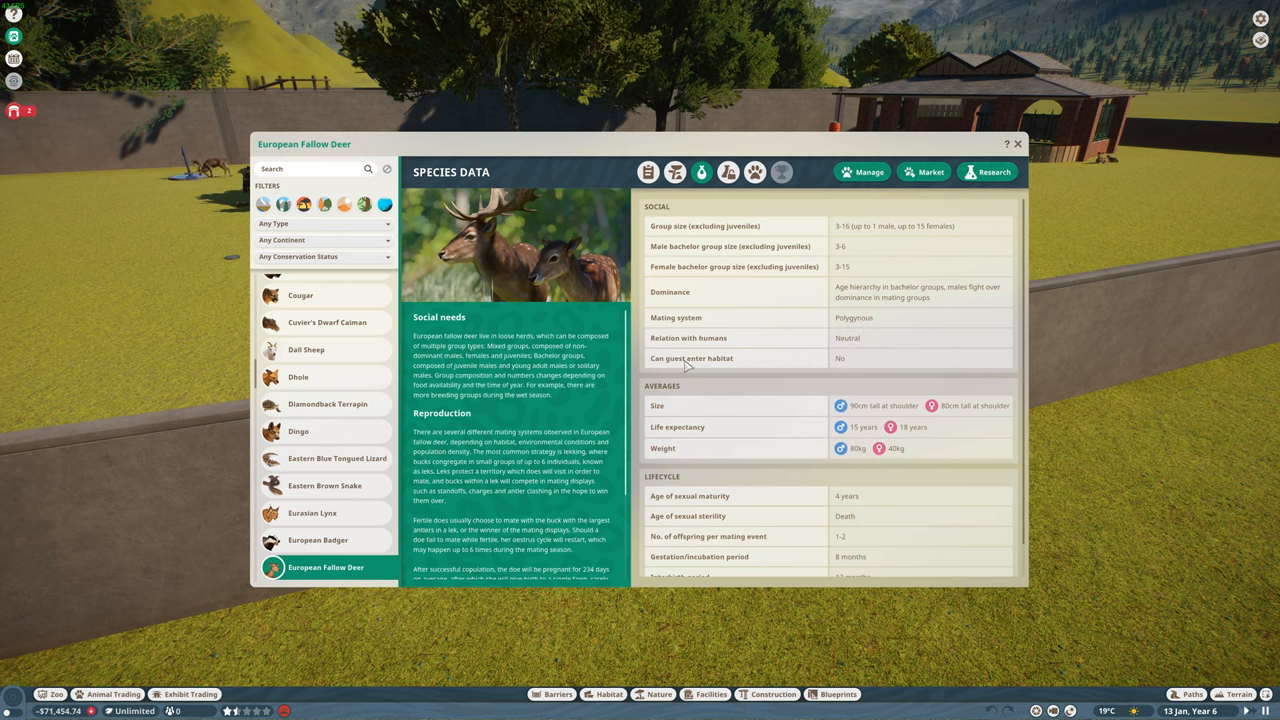
scroll(down, 3)
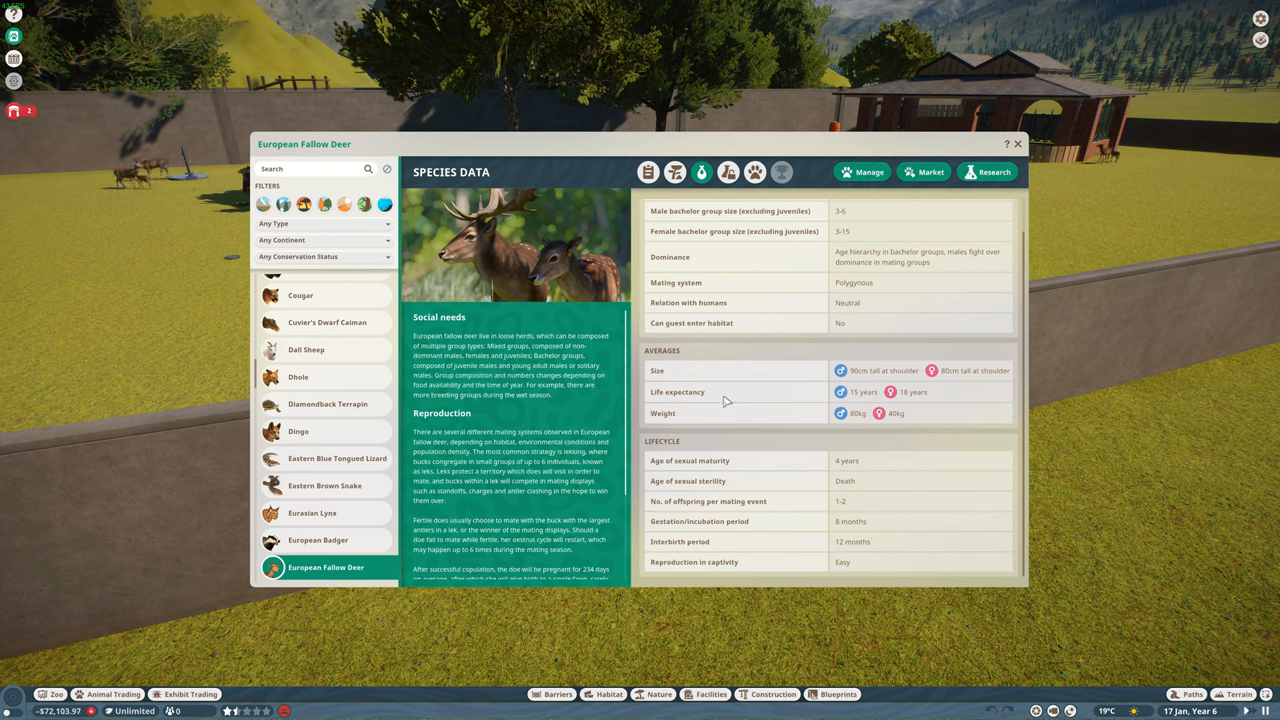
mouse_move(836, 430)
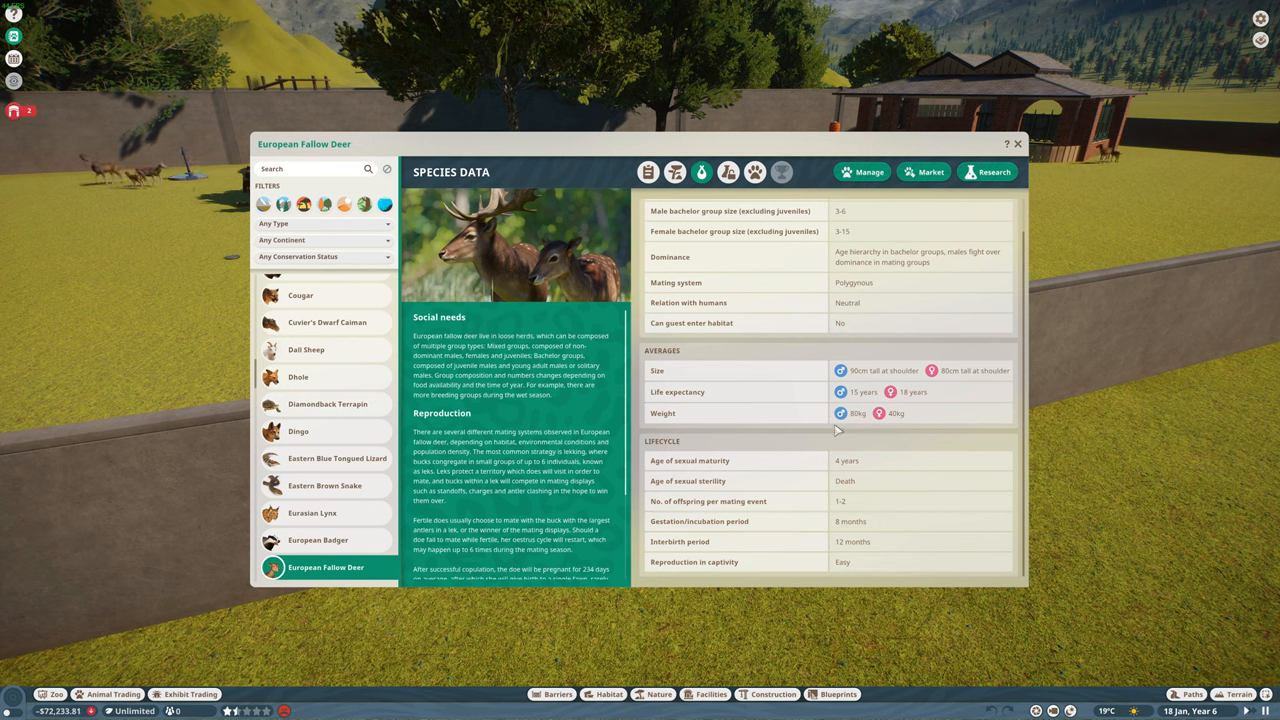
mouse_move(882, 460)
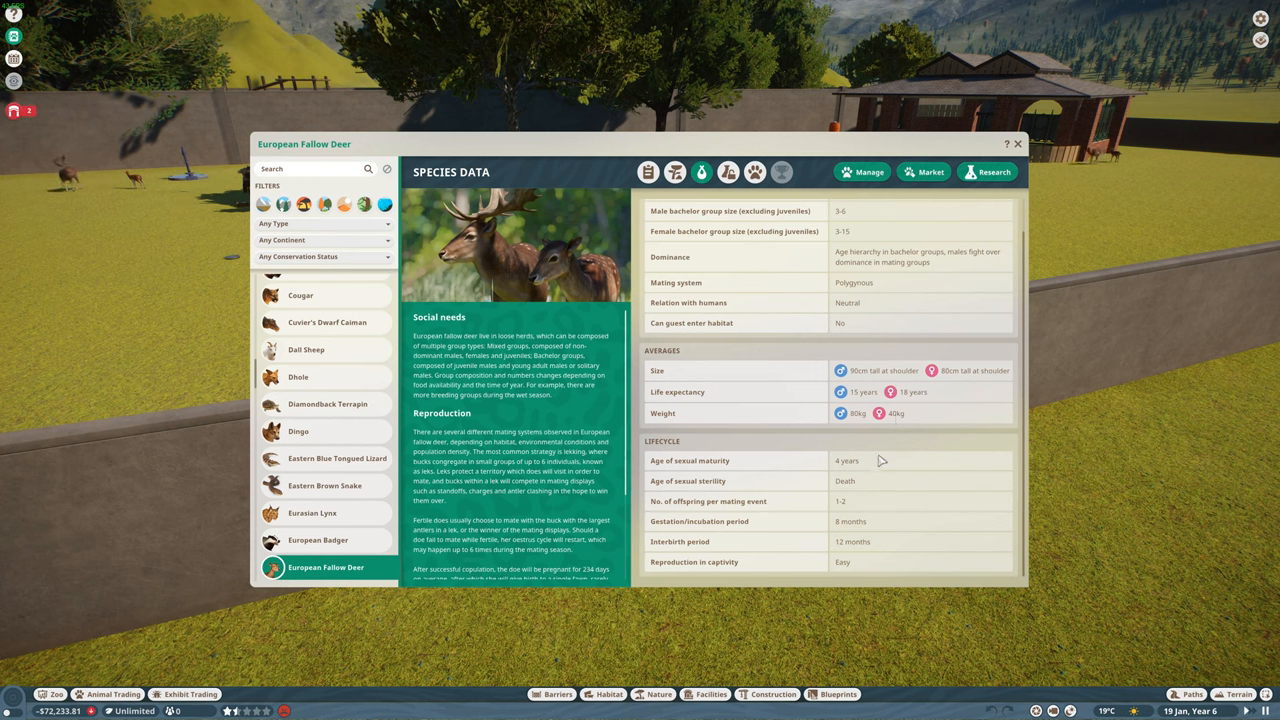
mouse_move(744, 476)
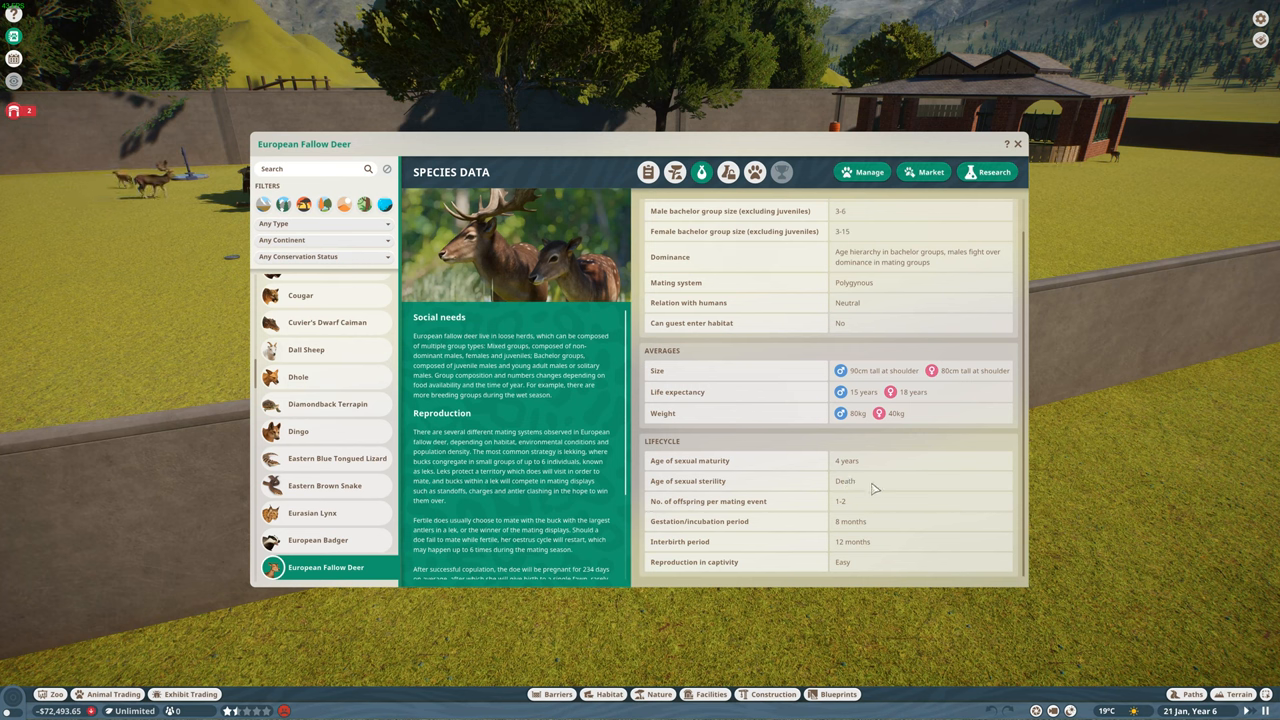
mouse_move(868, 520)
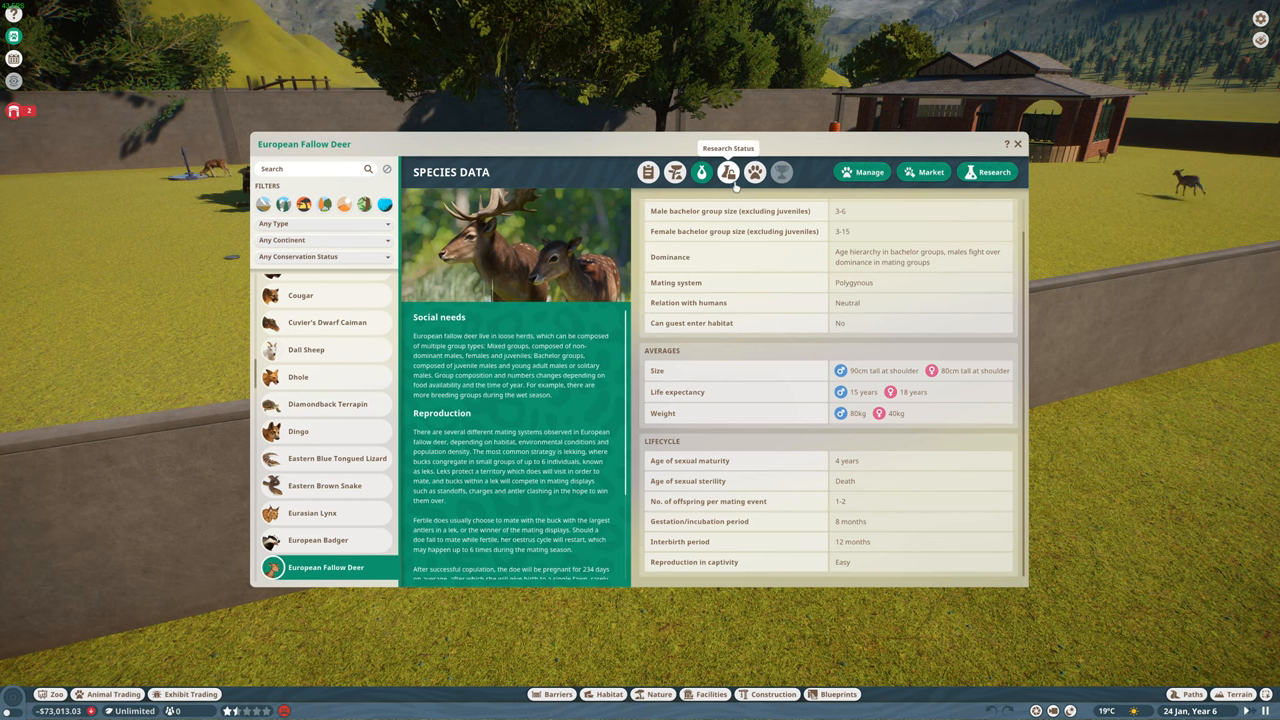
- Read the Fallow Deer's research status and fun facts, then its interspecies enrichment details
click(728, 172)
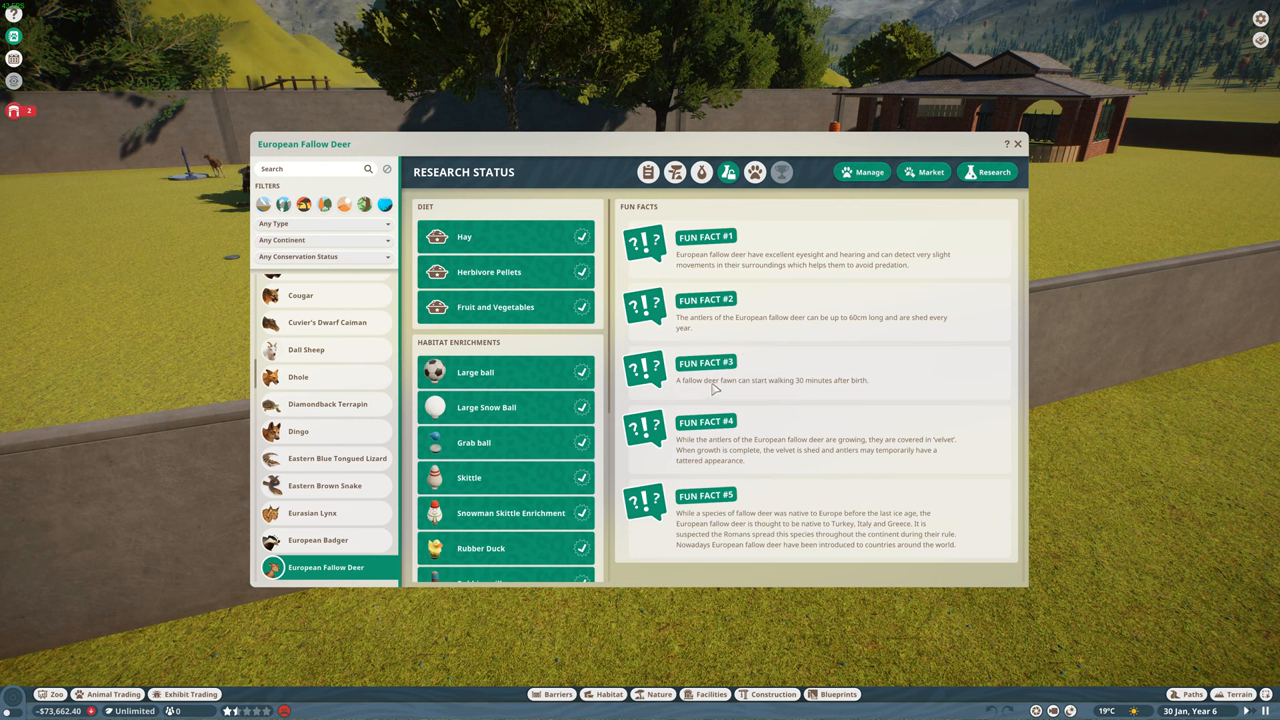
mouse_move(850, 390)
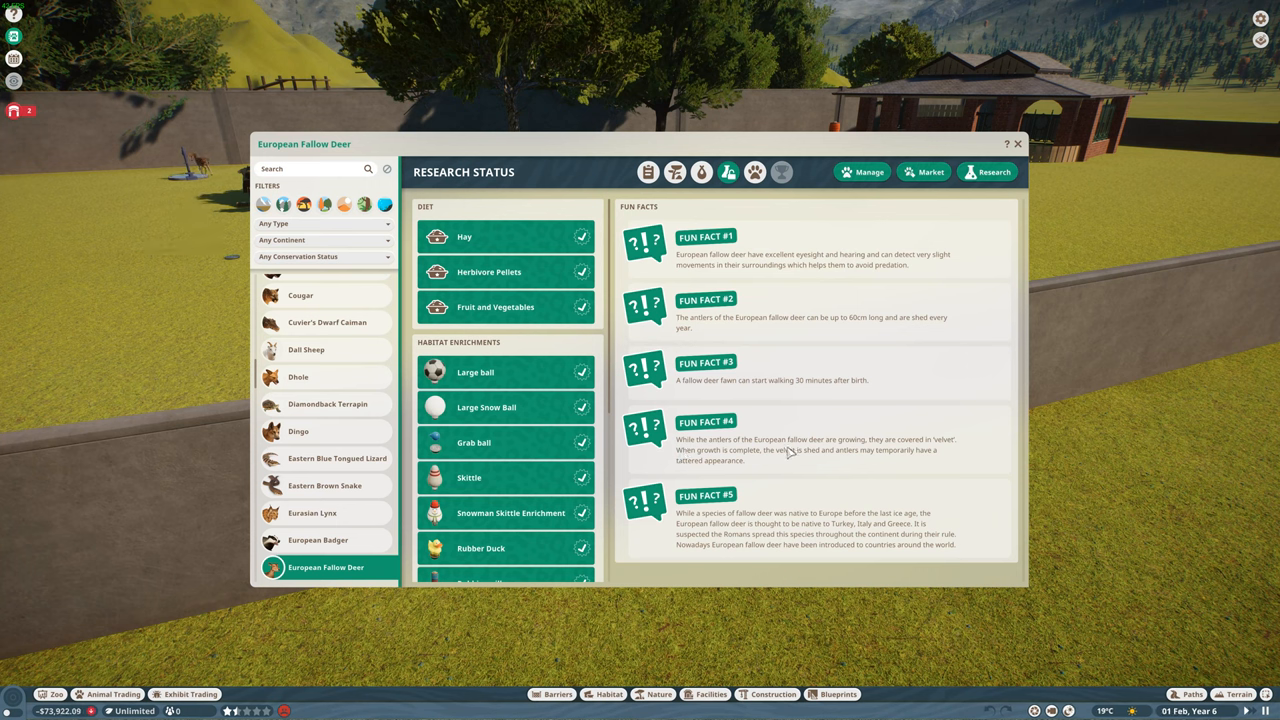
mouse_move(870, 462)
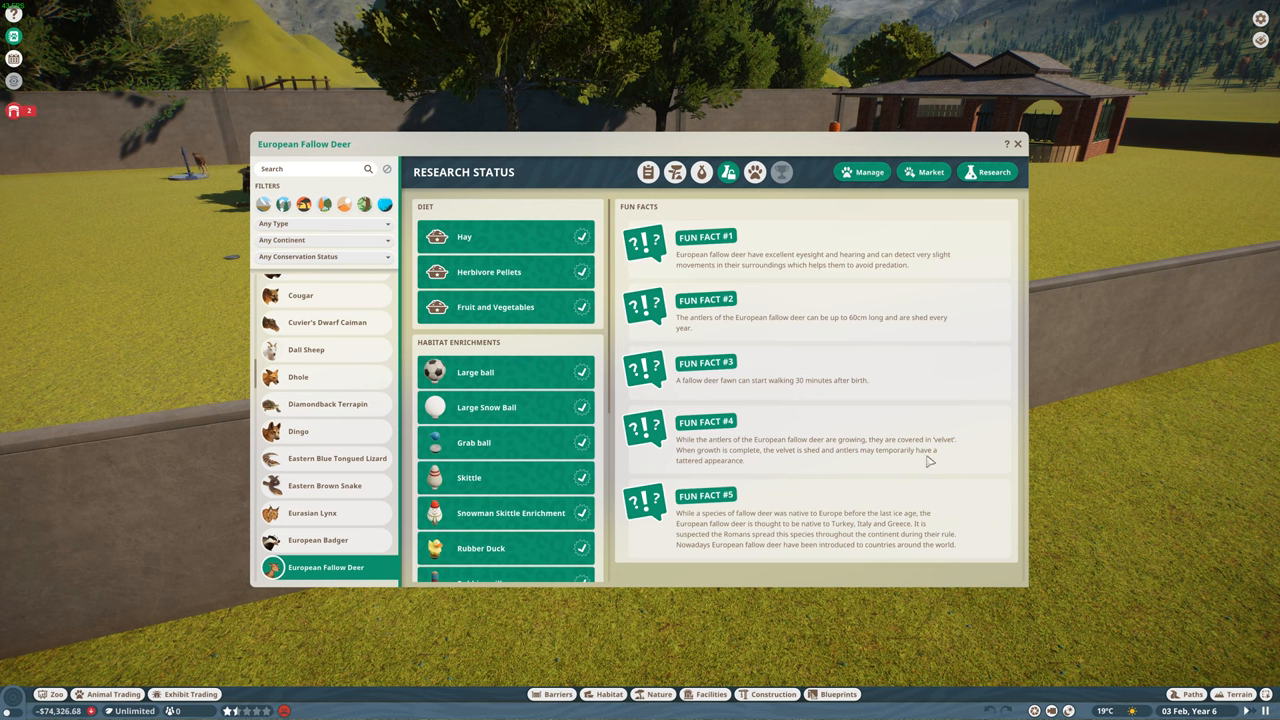
mouse_move(784, 532)
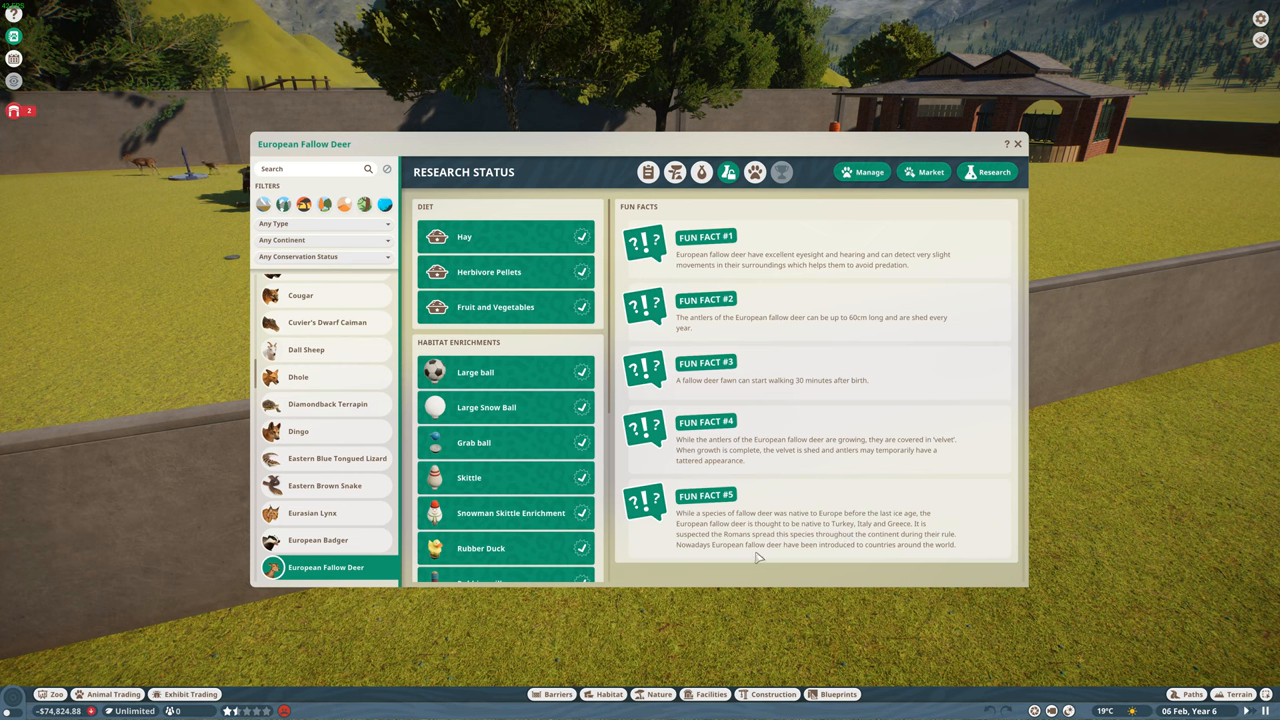
mouse_move(862, 548)
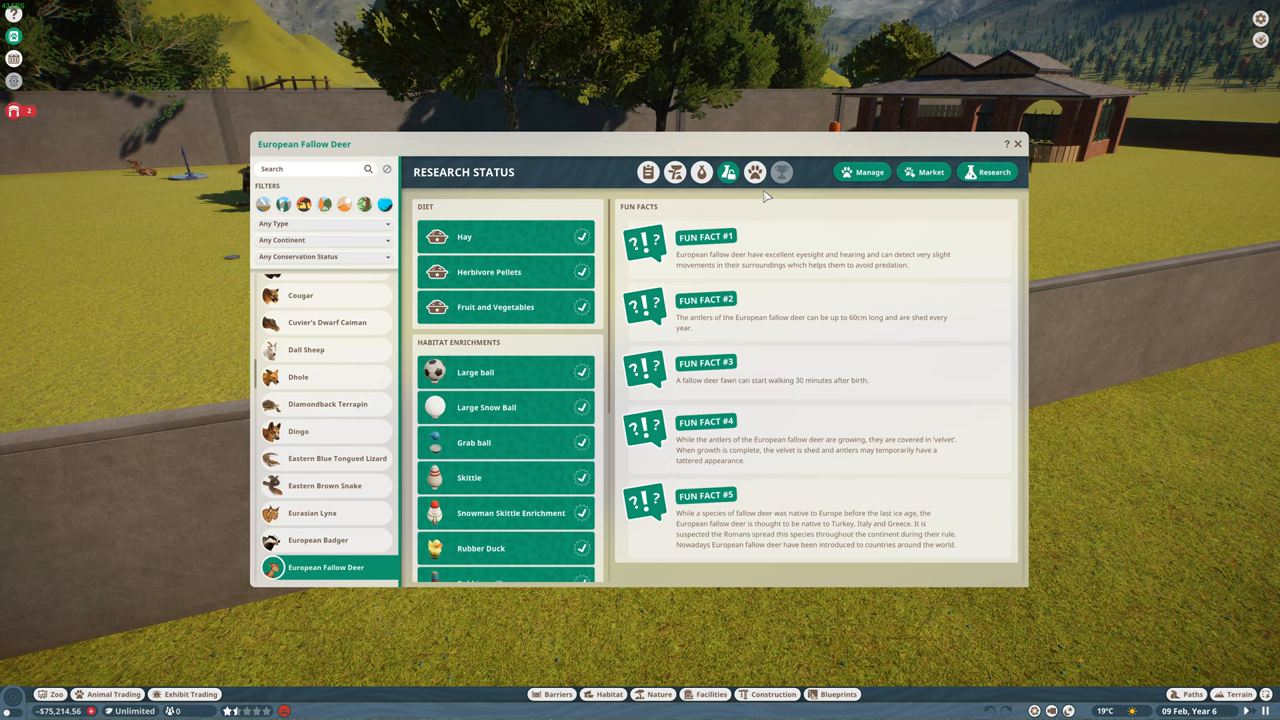
click(780, 172)
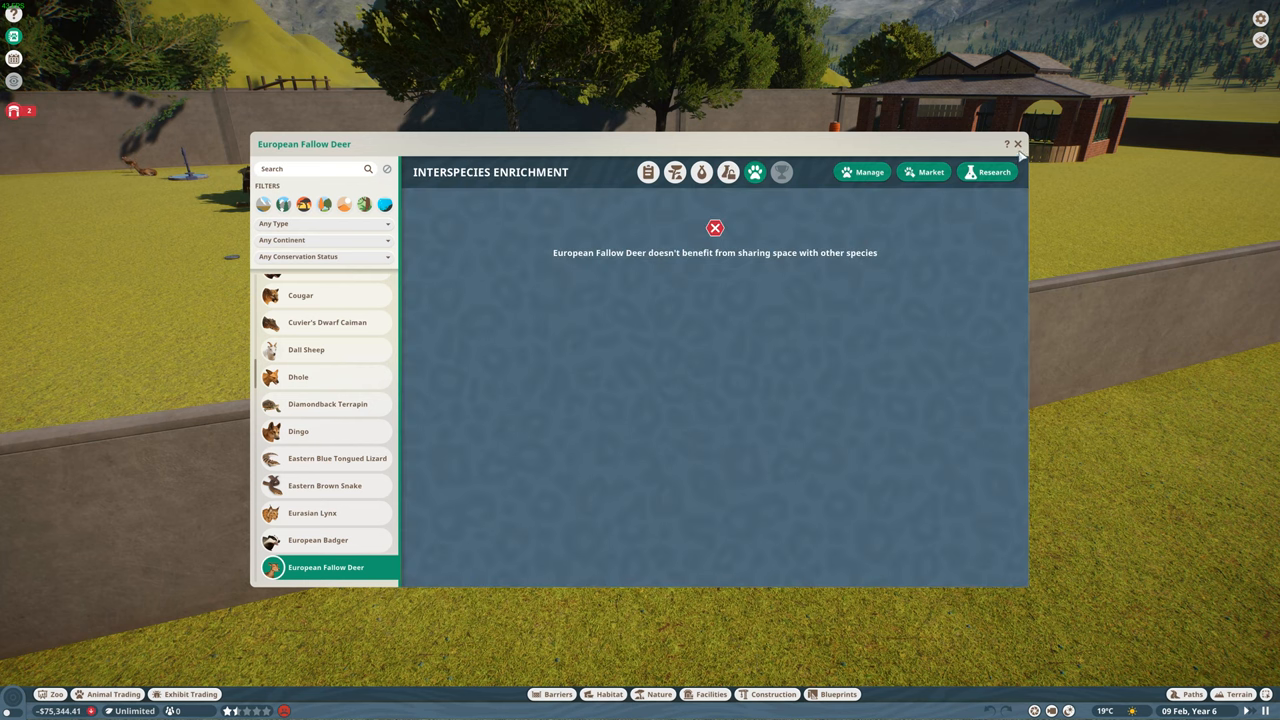
- Close the European Fallow Deer Zoopedia entry to watch the Eurasian lynx
click(1018, 144)
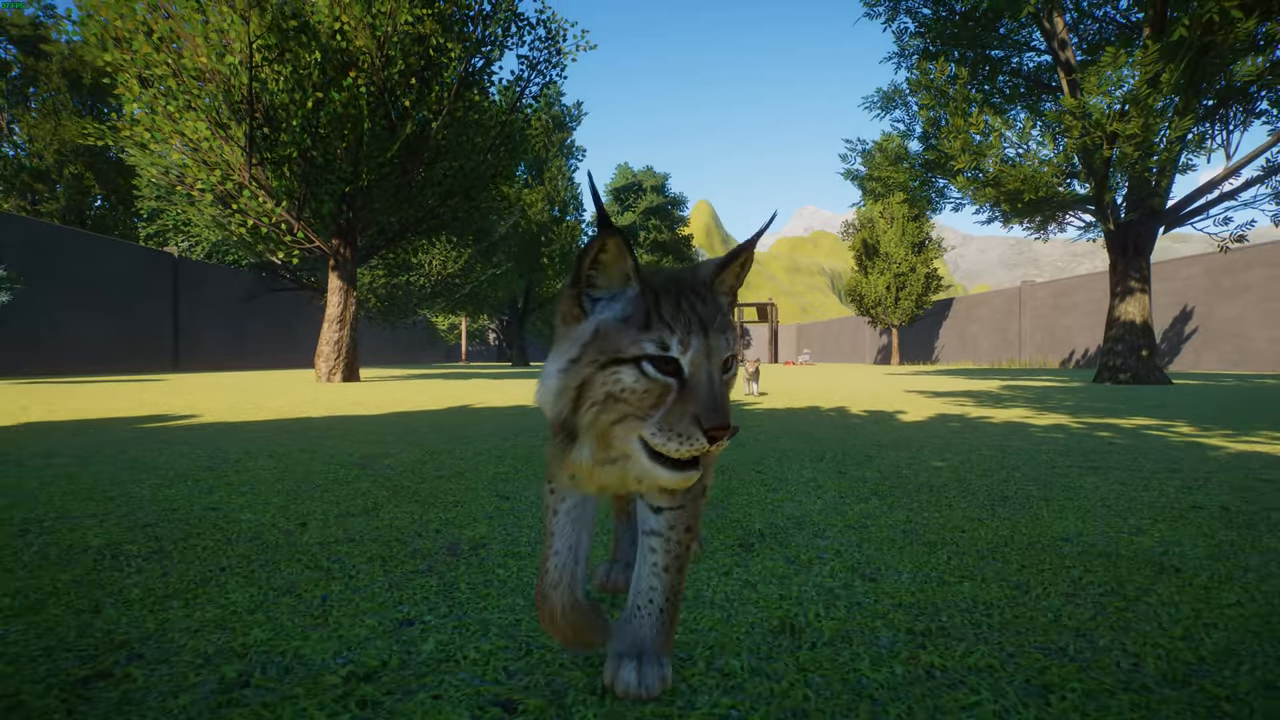
- Leave the lynx close-up and zoom out over the habitats and zoo buildings
click(640, 440)
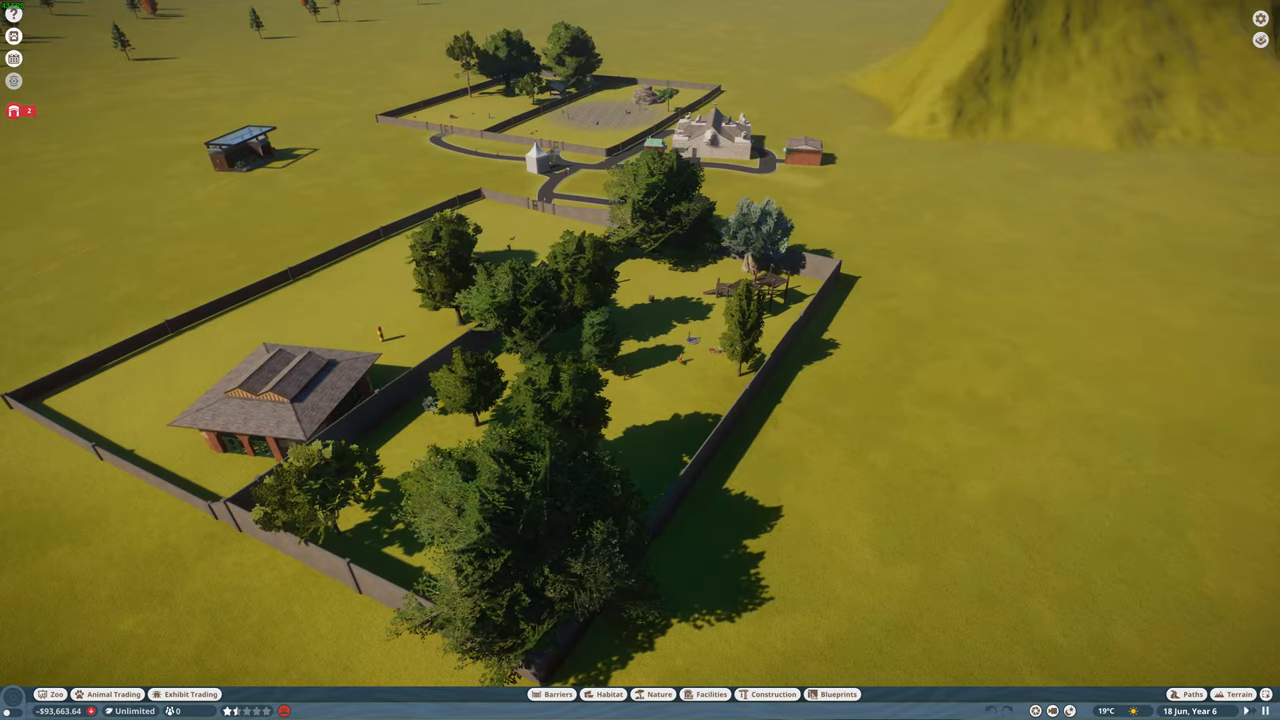
scroll(down, 3)
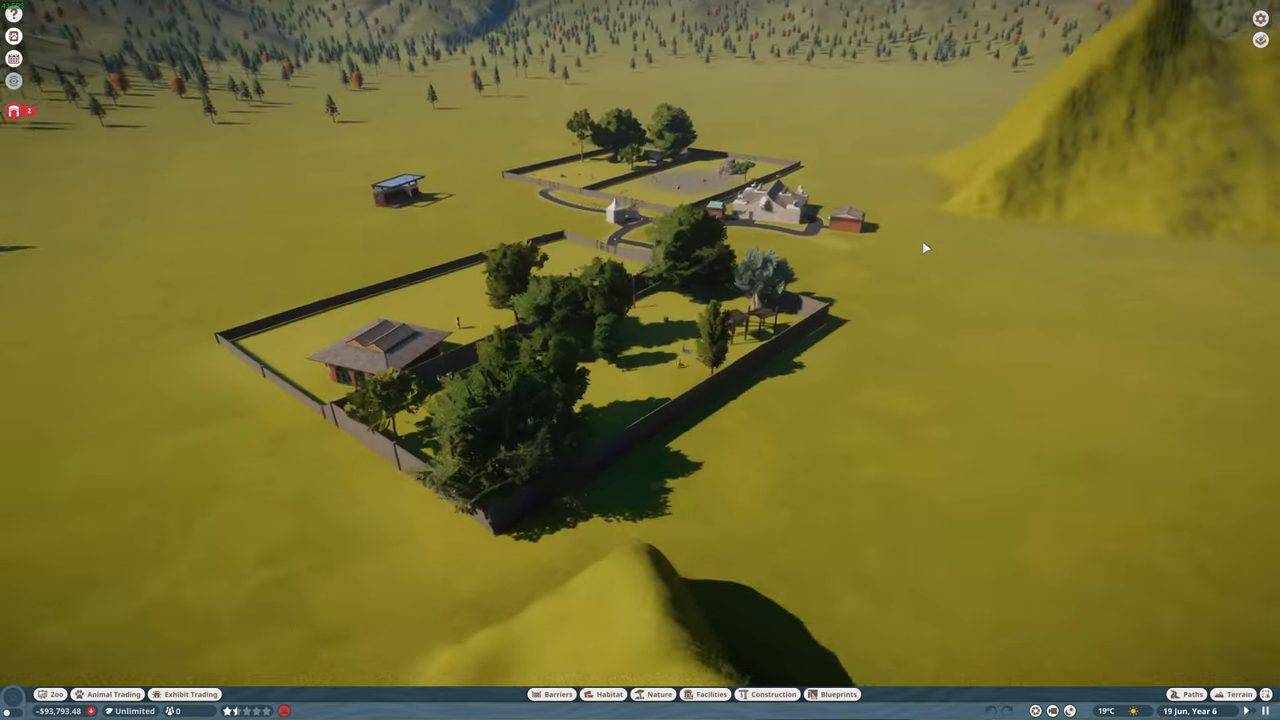